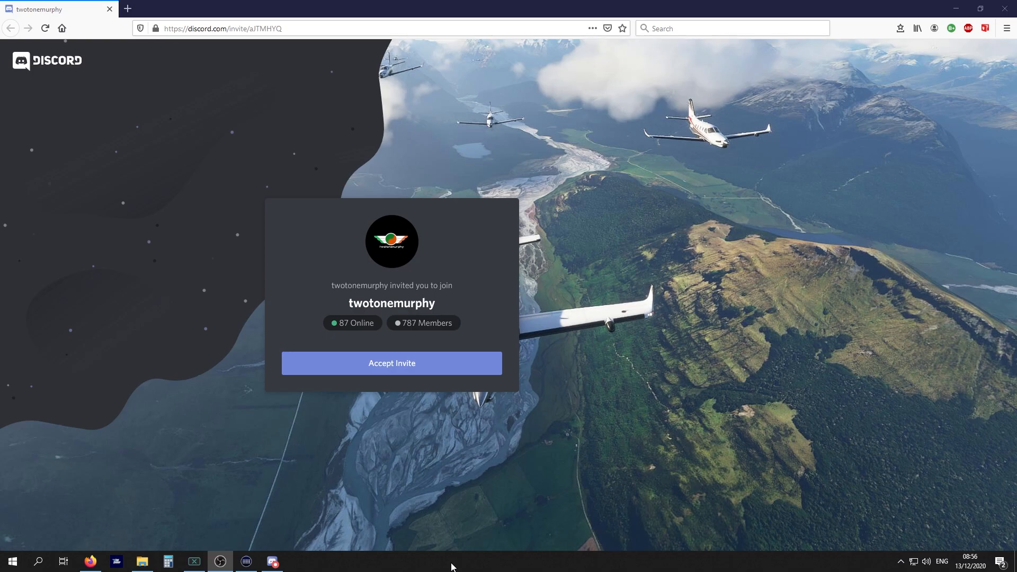
mouse_move(534, 366)
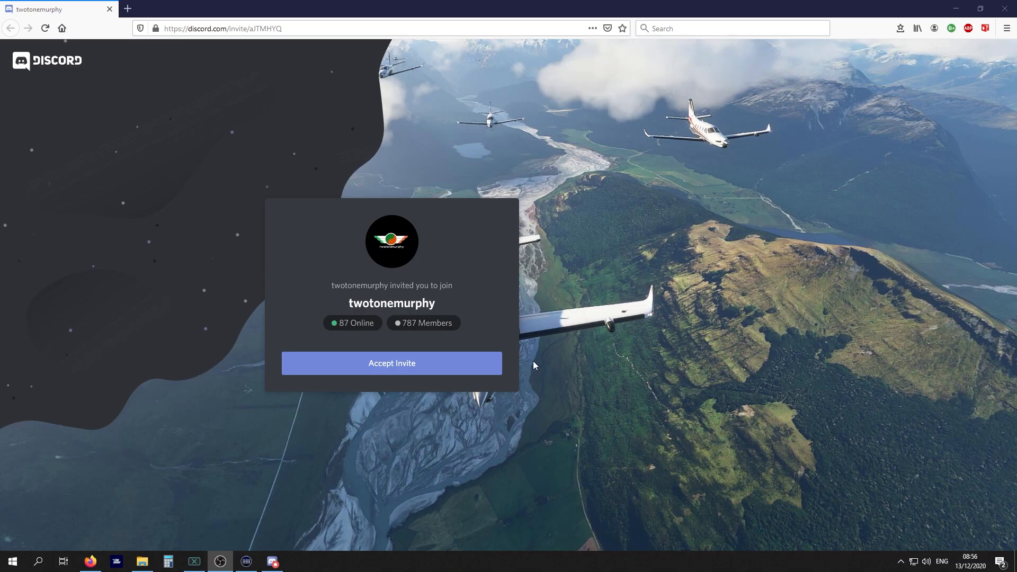
mouse_move(504, 449)
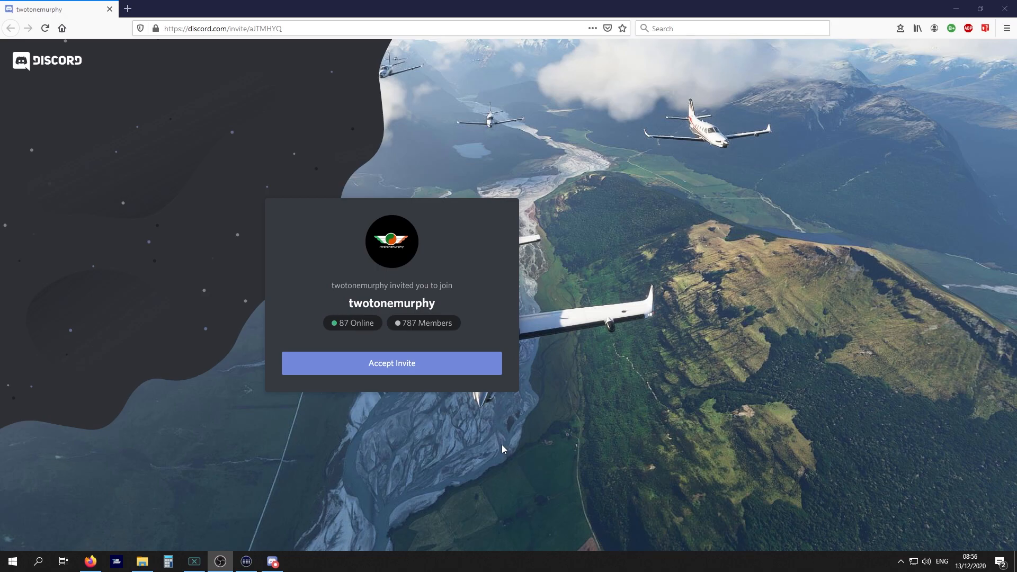
mouse_move(343, 294)
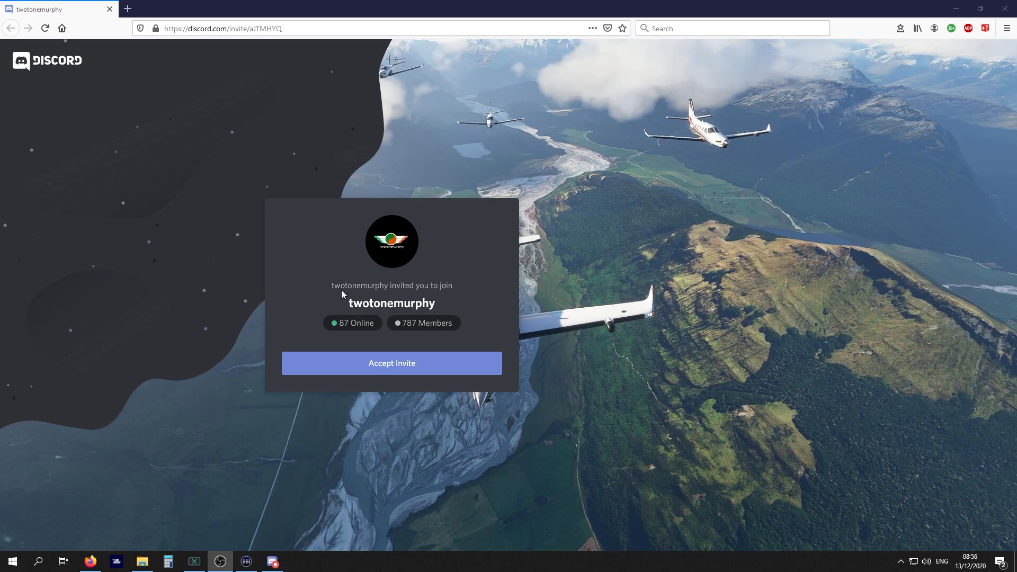
mouse_move(217, 151)
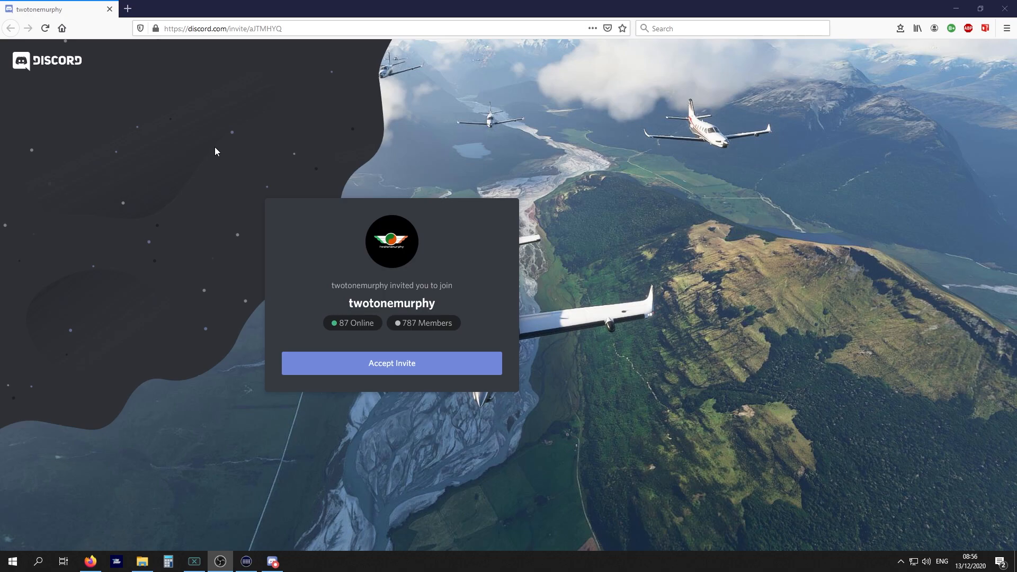
mouse_move(391, 364)
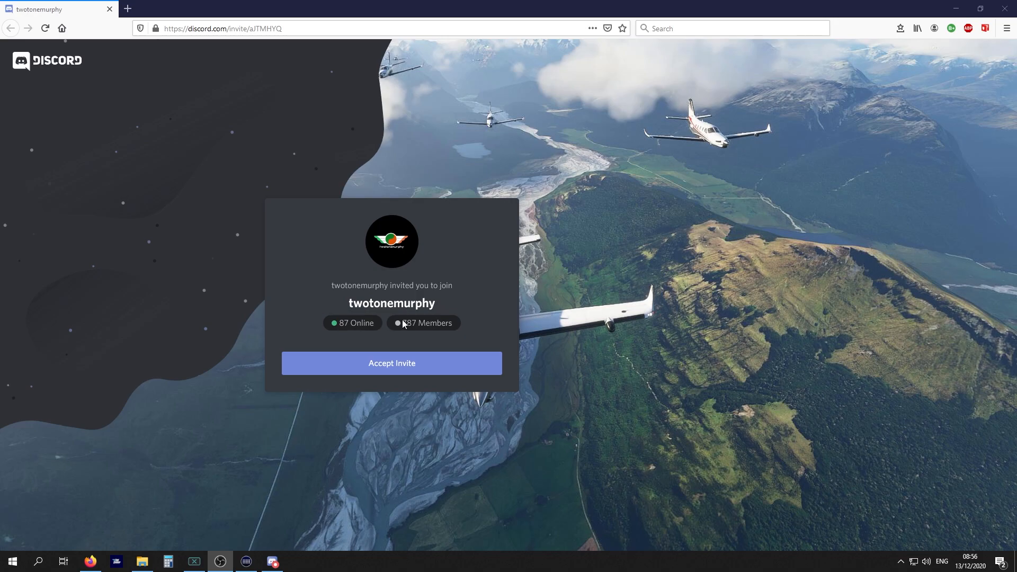
mouse_move(392, 363)
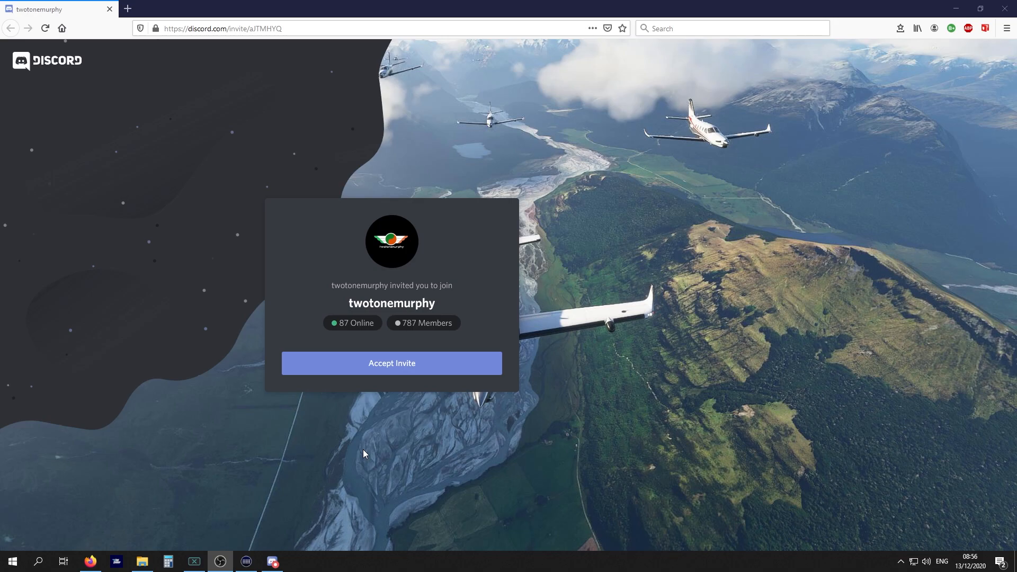
mouse_move(419, 444)
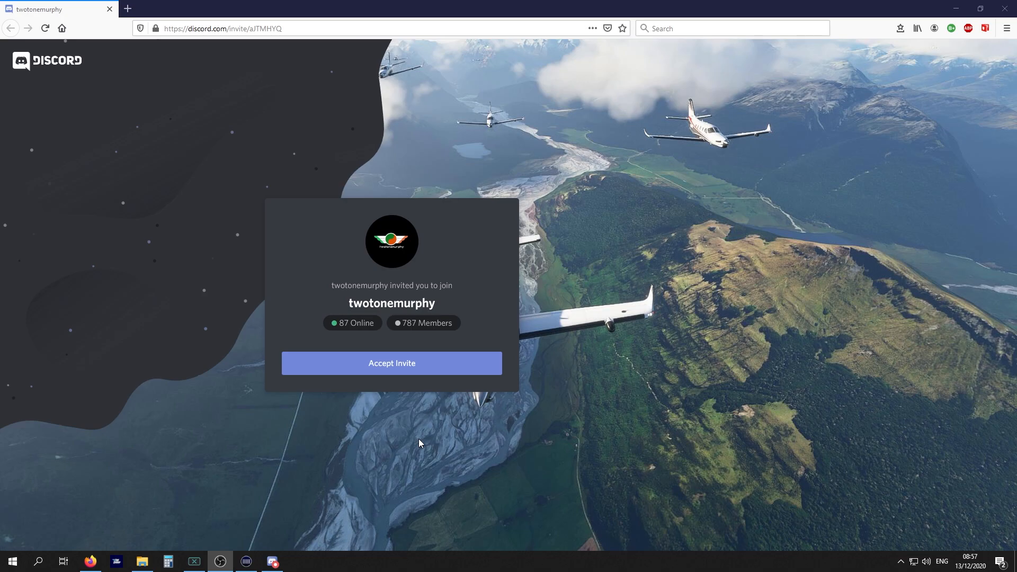
mouse_move(513, 454)
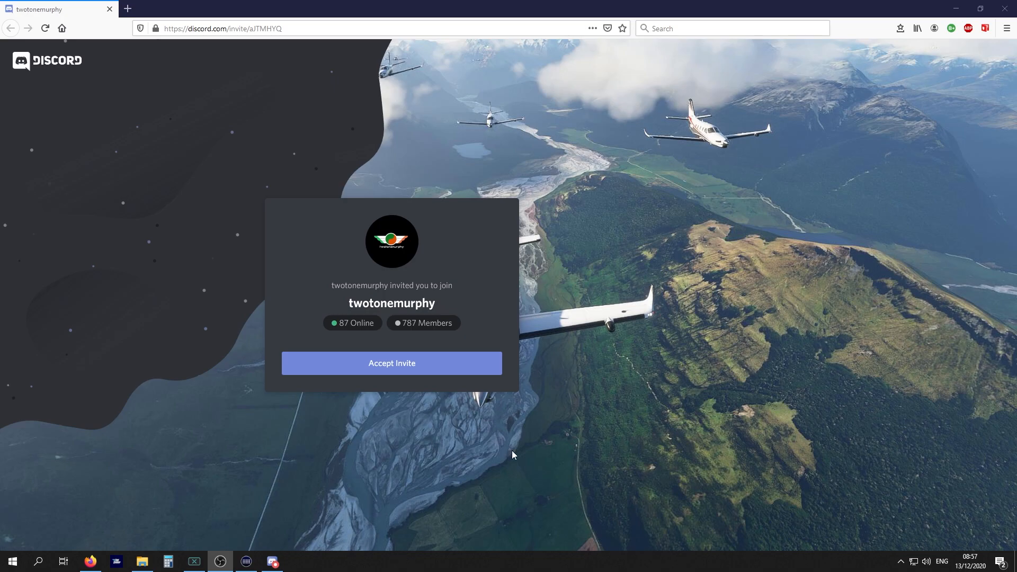
mouse_move(422, 402)
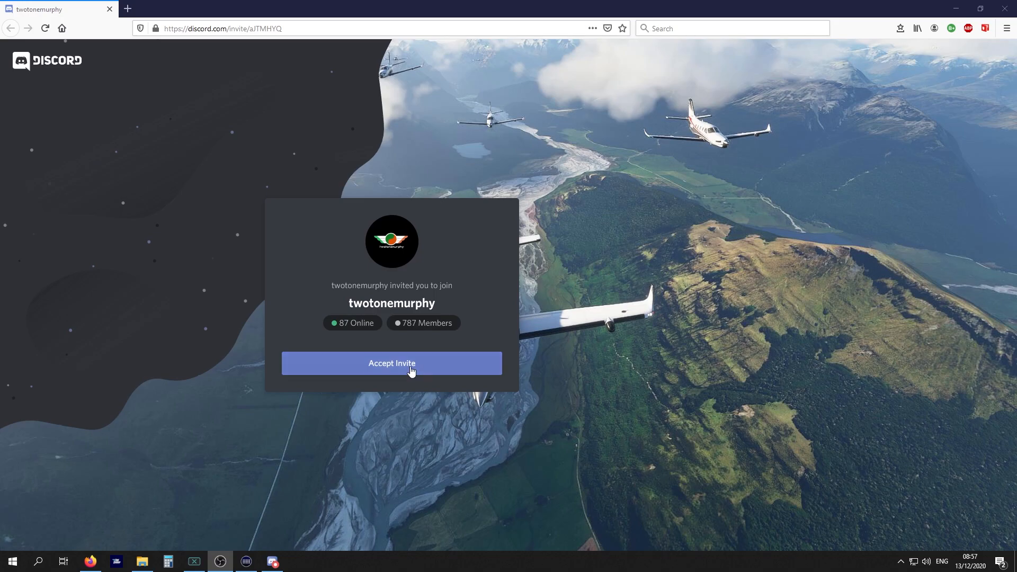
mouse_move(355, 406)
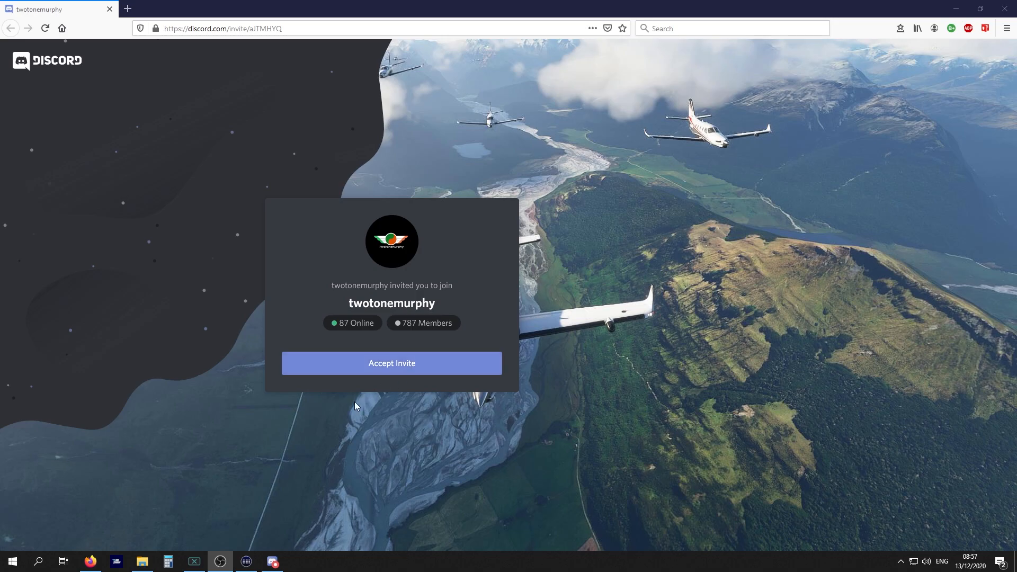
mouse_move(366, 411)
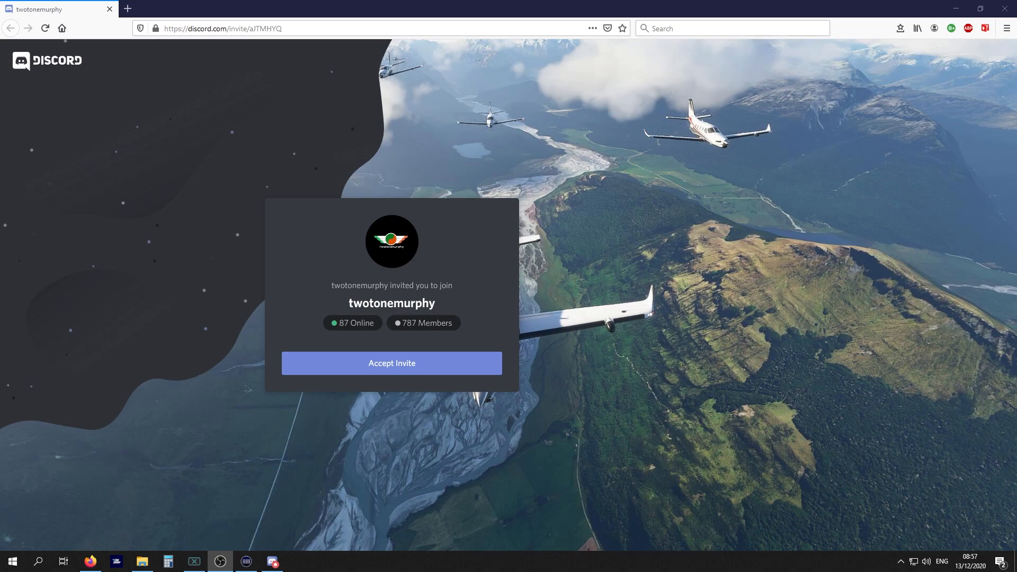
Step: Accept the invitation to join the twotonemurphy server
left_click(391, 362)
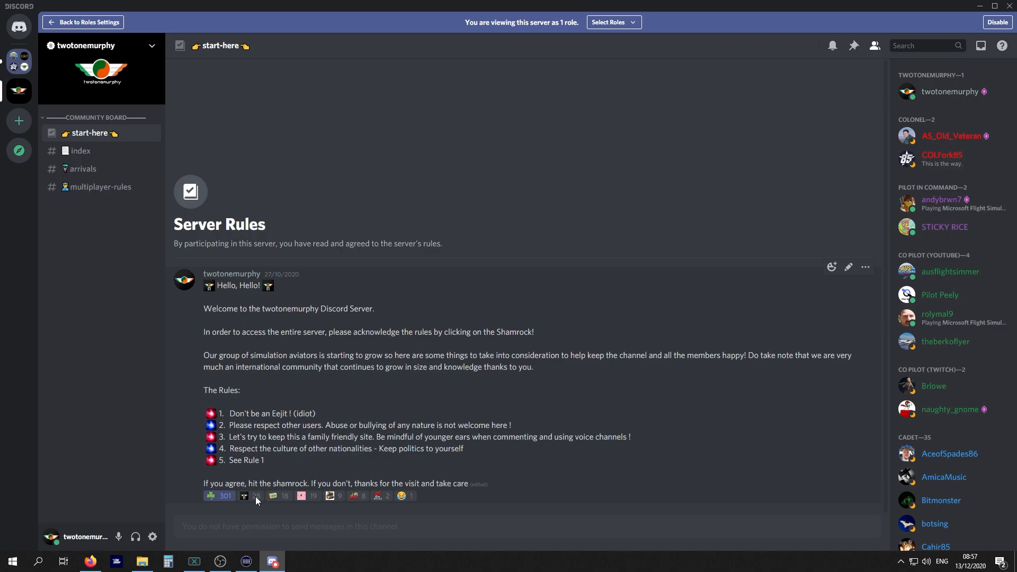
mouse_move(177, 498)
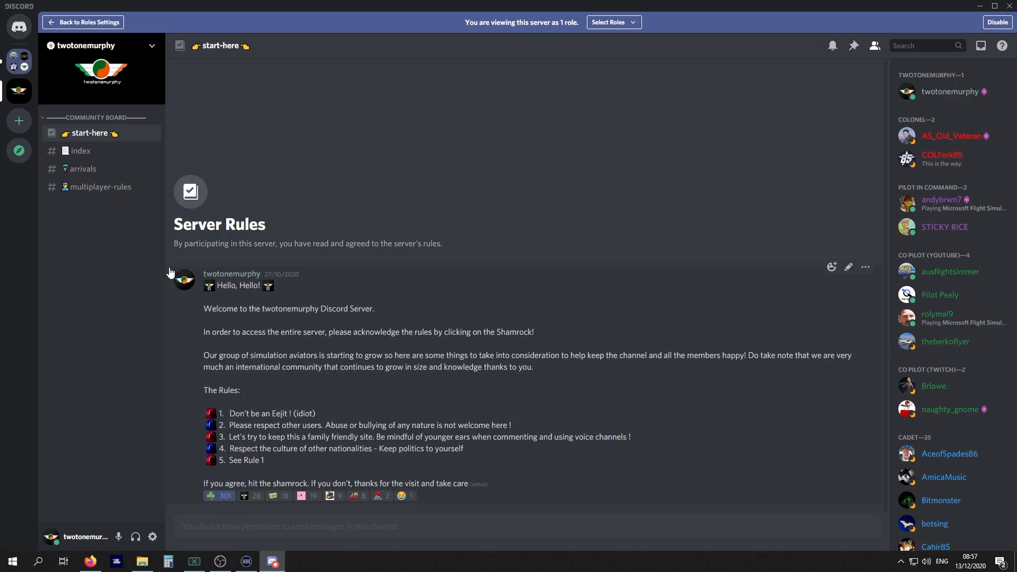
mouse_move(89, 343)
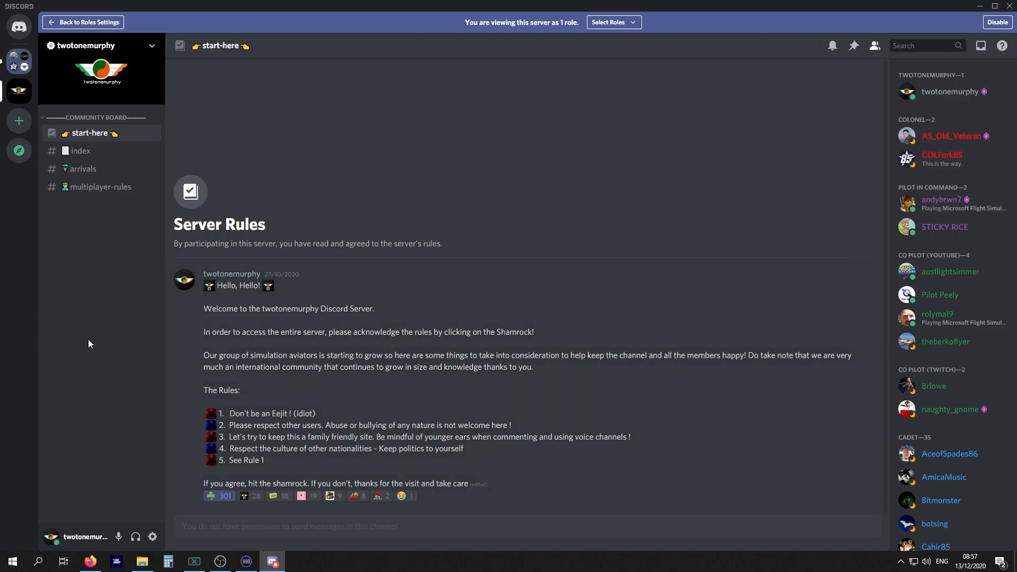
mouse_move(19, 121)
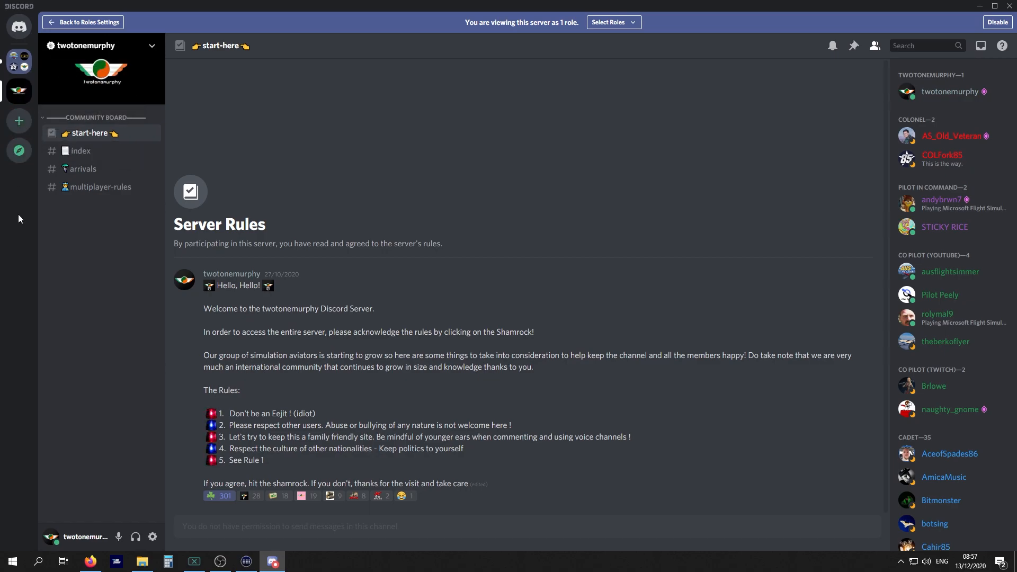
mouse_move(89, 96)
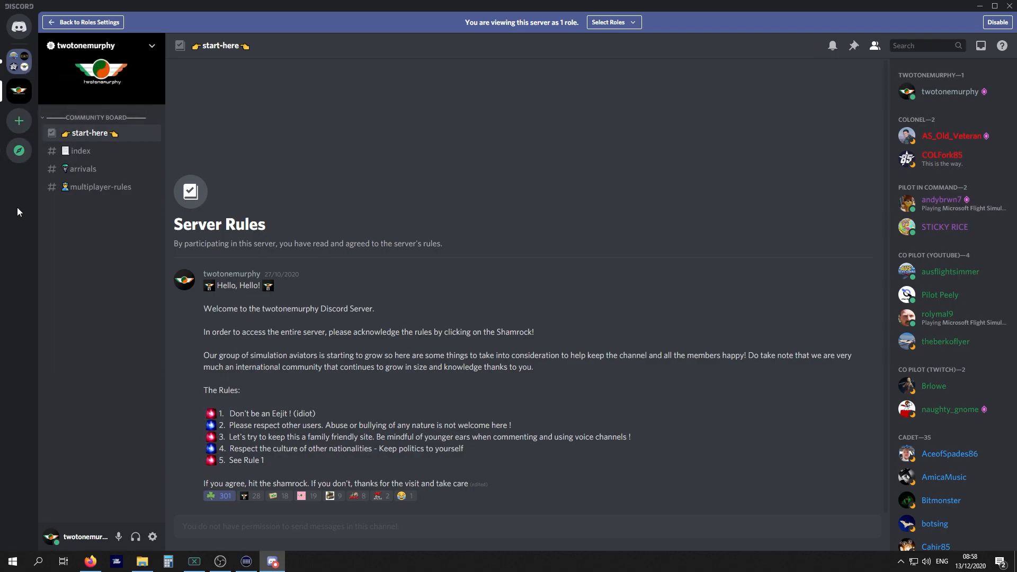
mouse_move(18, 225)
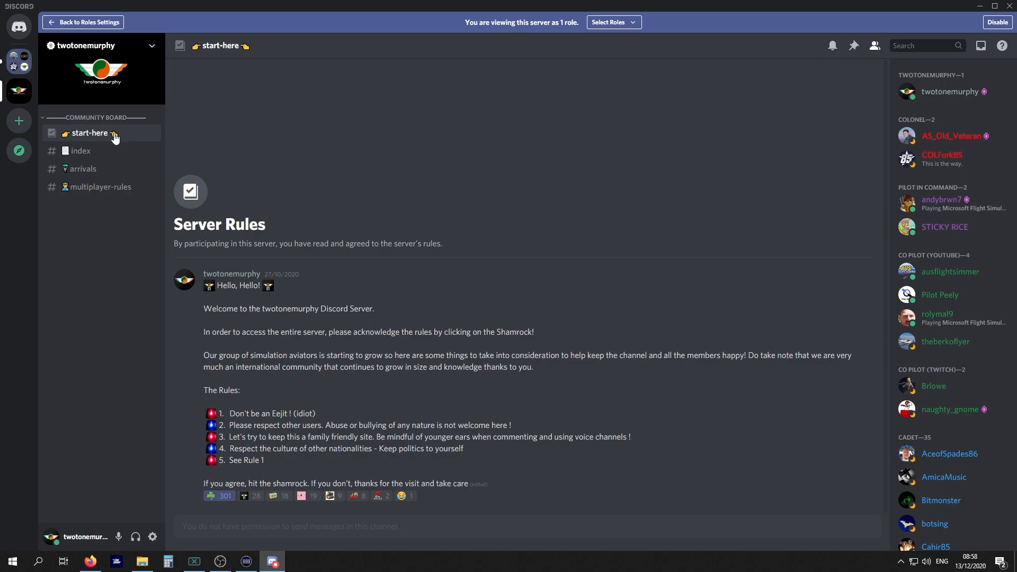
mouse_move(99, 235)
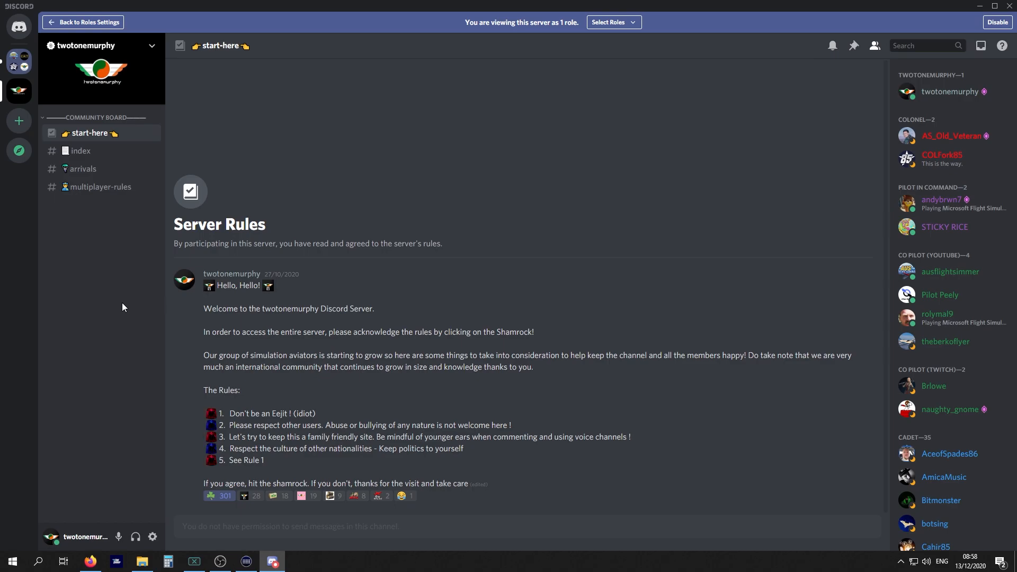
mouse_move(607, 407)
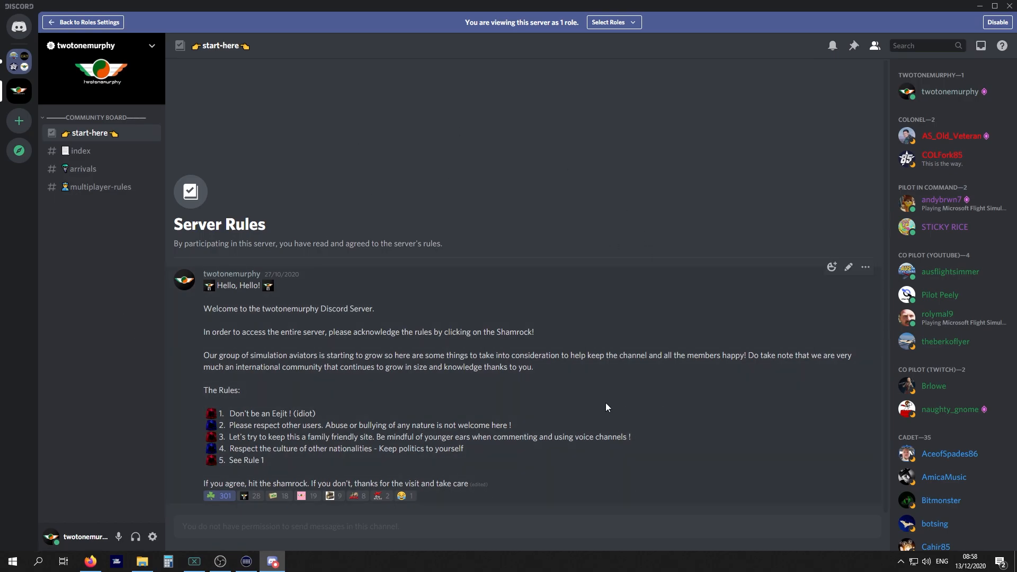
mouse_move(414, 405)
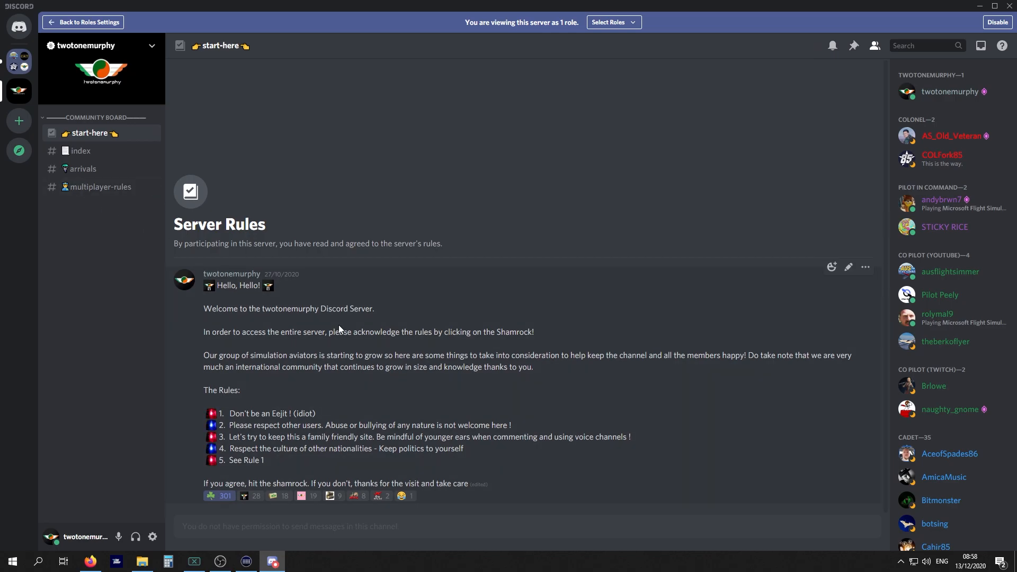
mouse_move(909, 136)
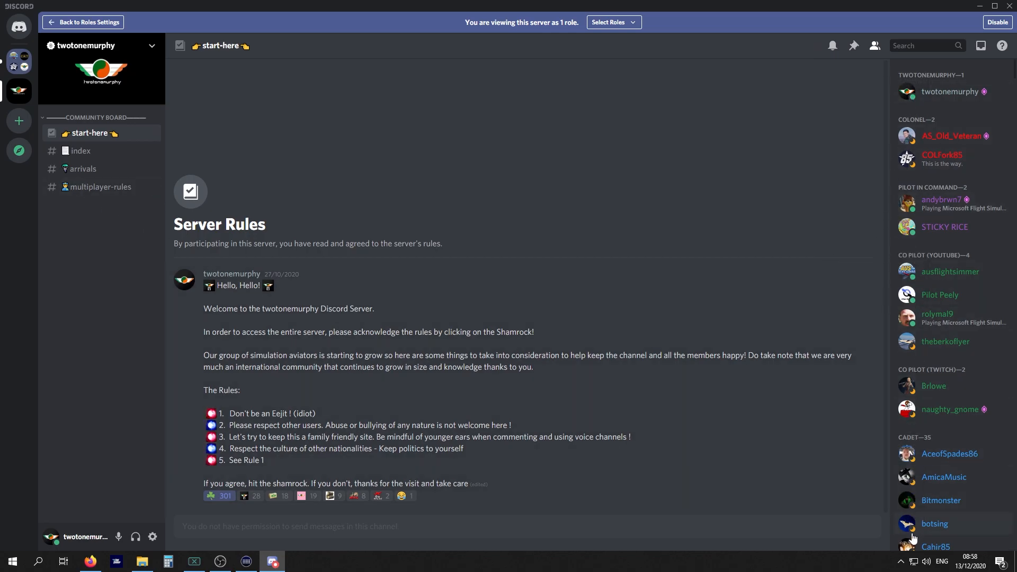
mouse_move(753, 141)
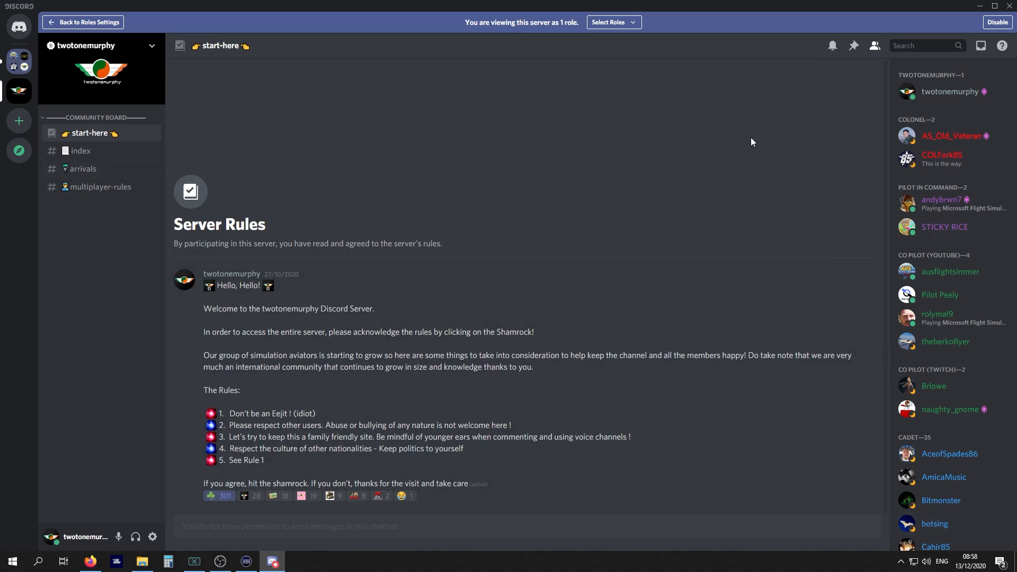
mouse_move(833, 45)
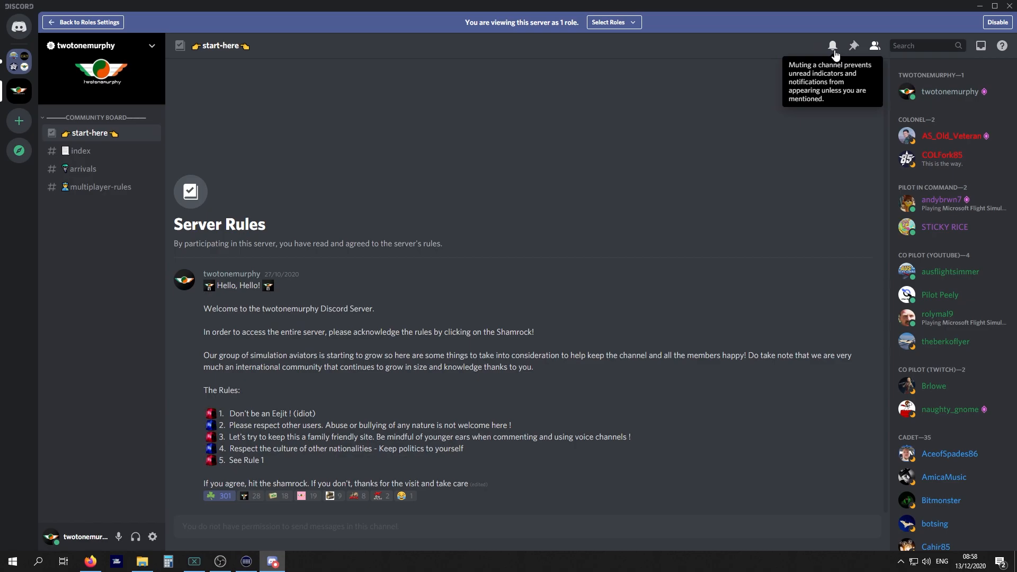
mouse_move(810, 51)
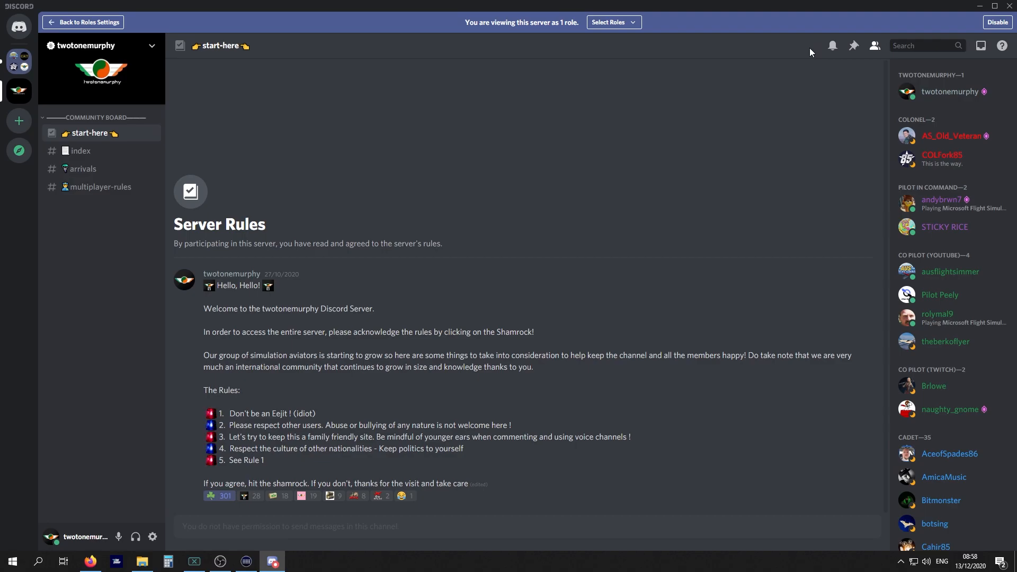
mouse_move(833, 46)
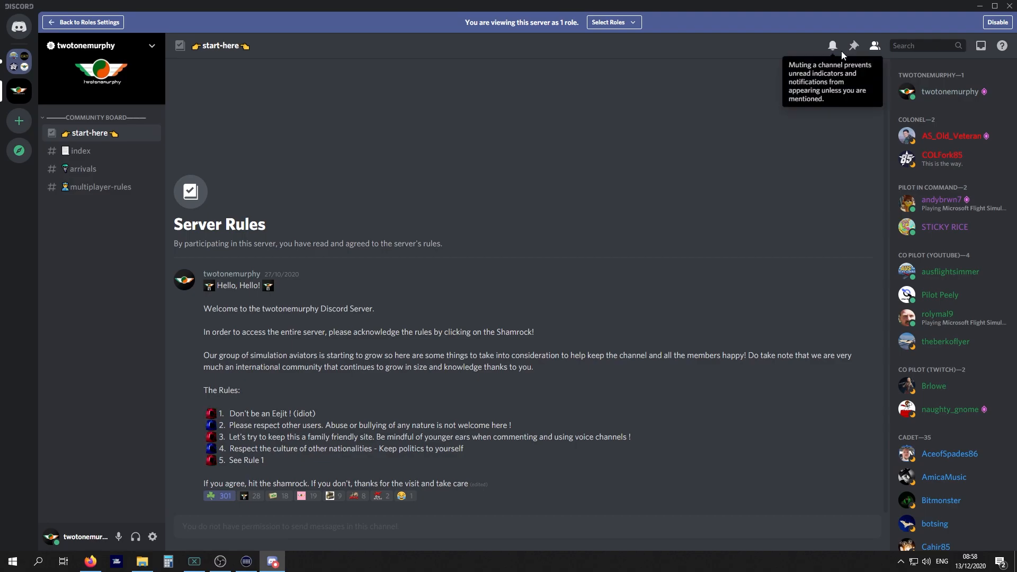
mouse_move(855, 46)
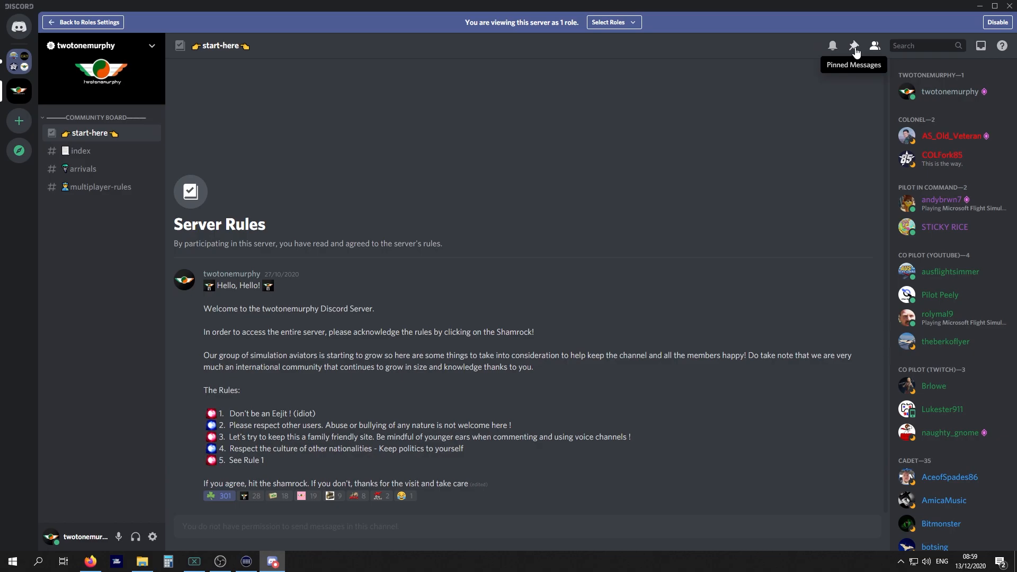
mouse_move(875, 45)
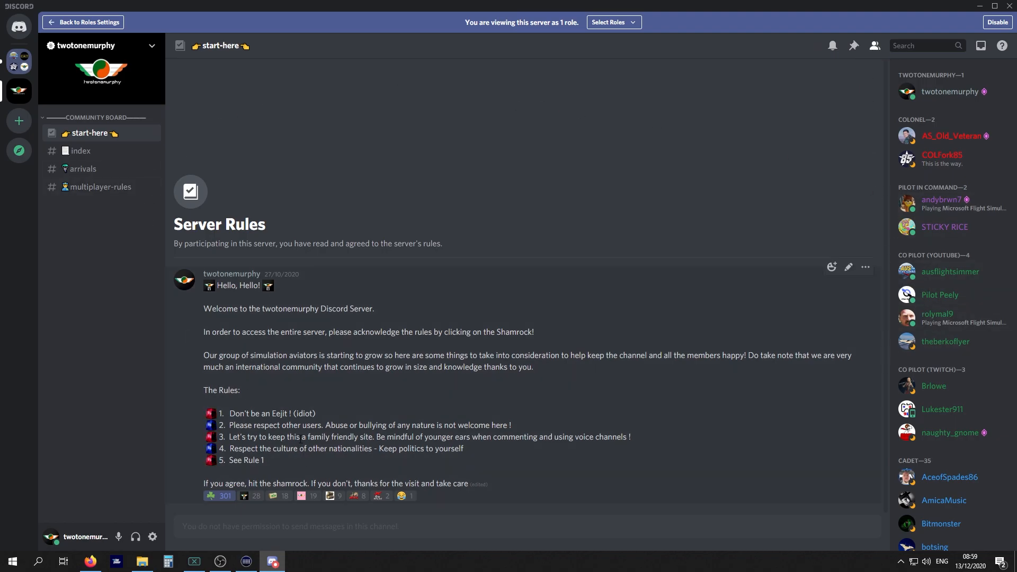
mouse_move(152, 538)
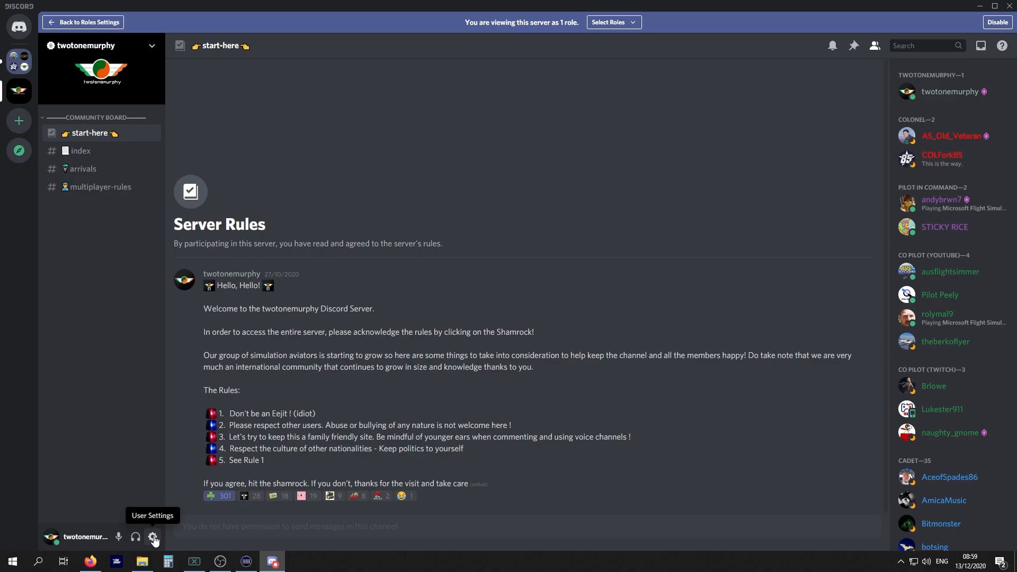
Step: Confirm Push to Talk is the voice input mode in Voice & Video settings, then return to the server
left_click(154, 538)
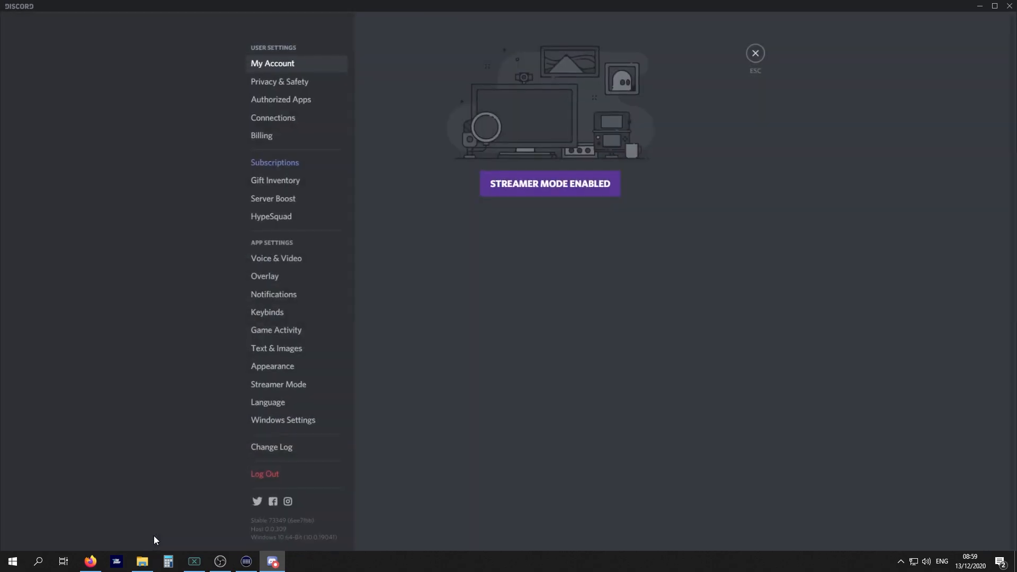
mouse_move(276, 259)
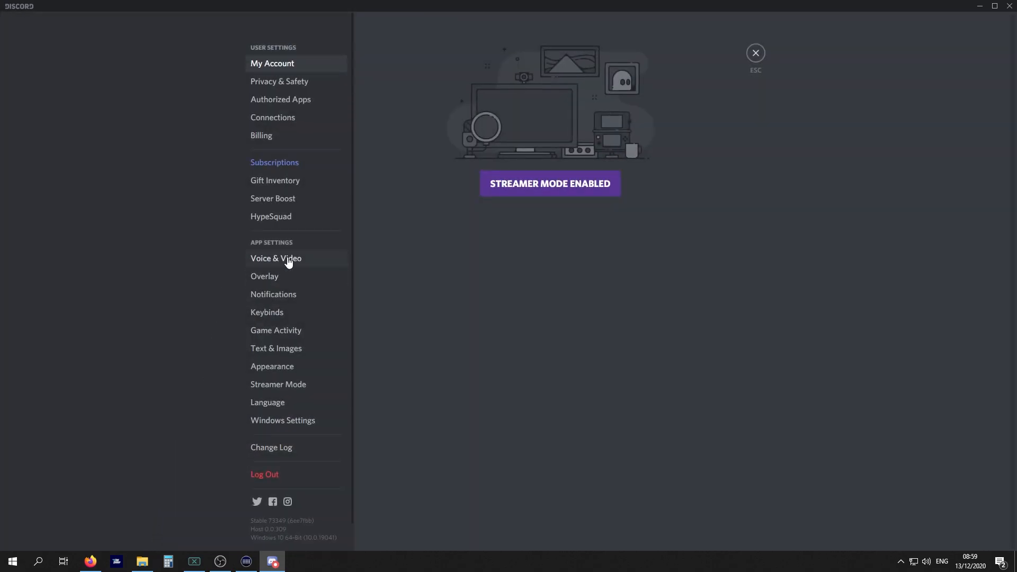
left_click(275, 258)
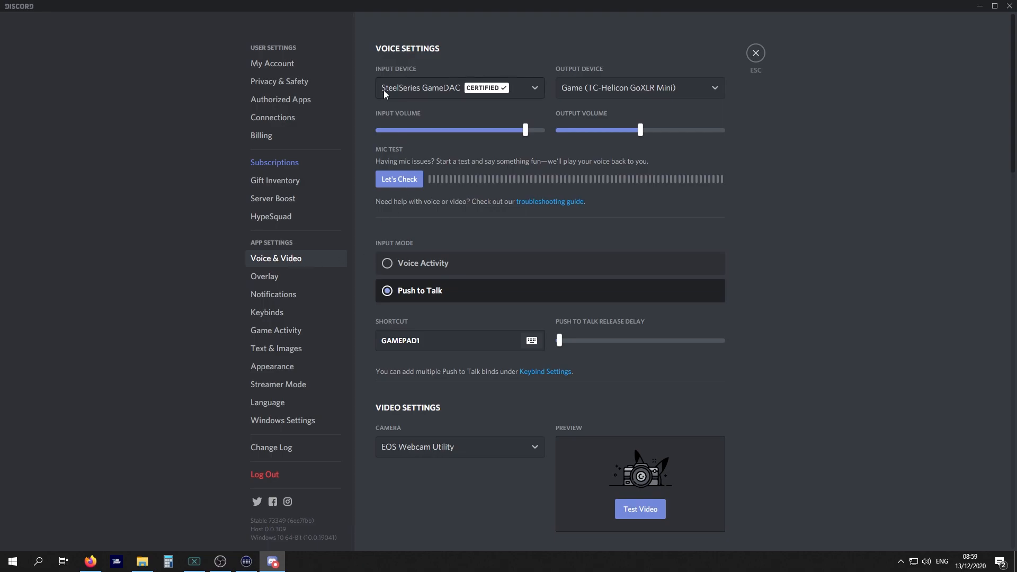
mouse_move(632, 91)
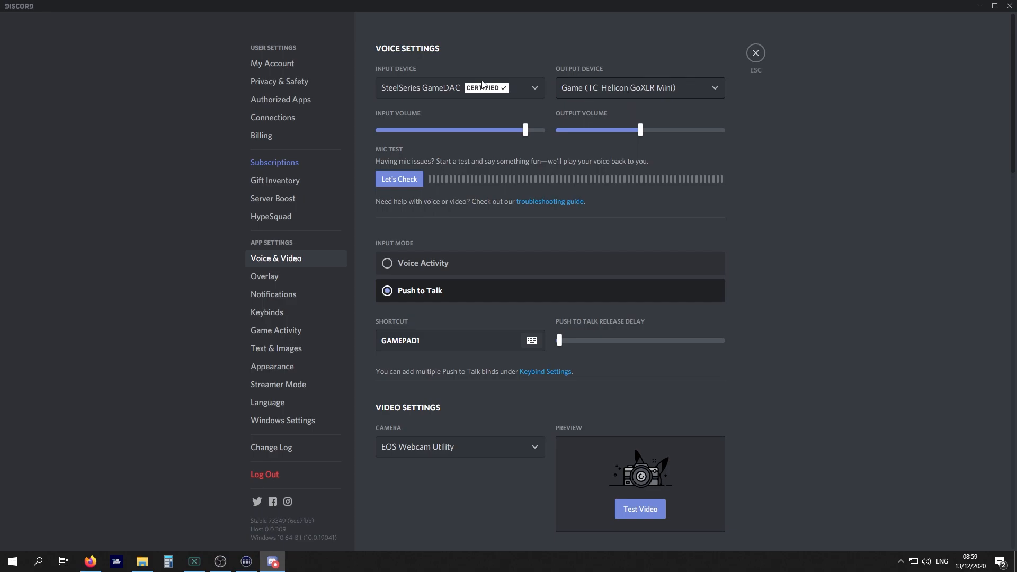
mouse_move(564, 121)
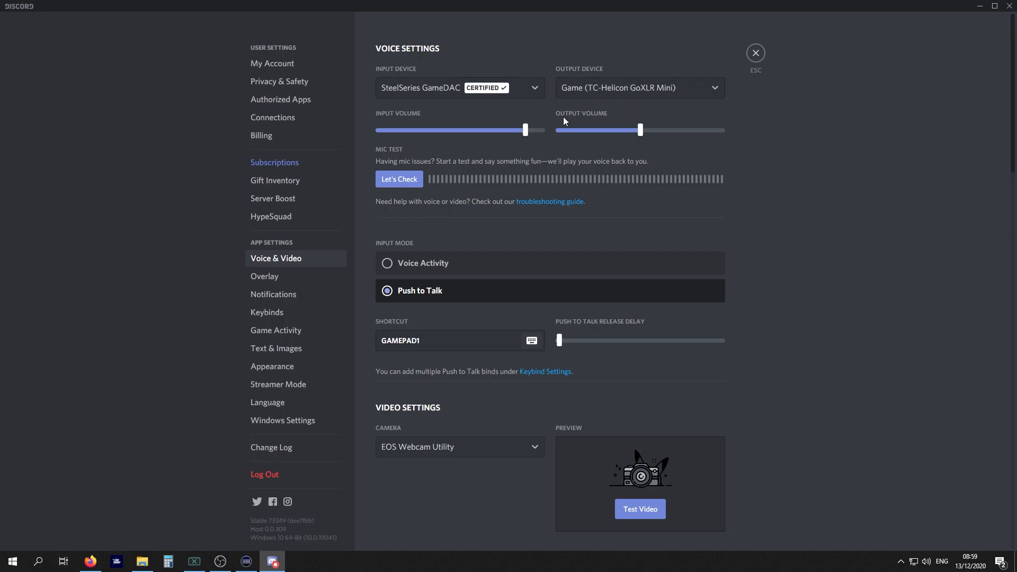
mouse_move(387, 291)
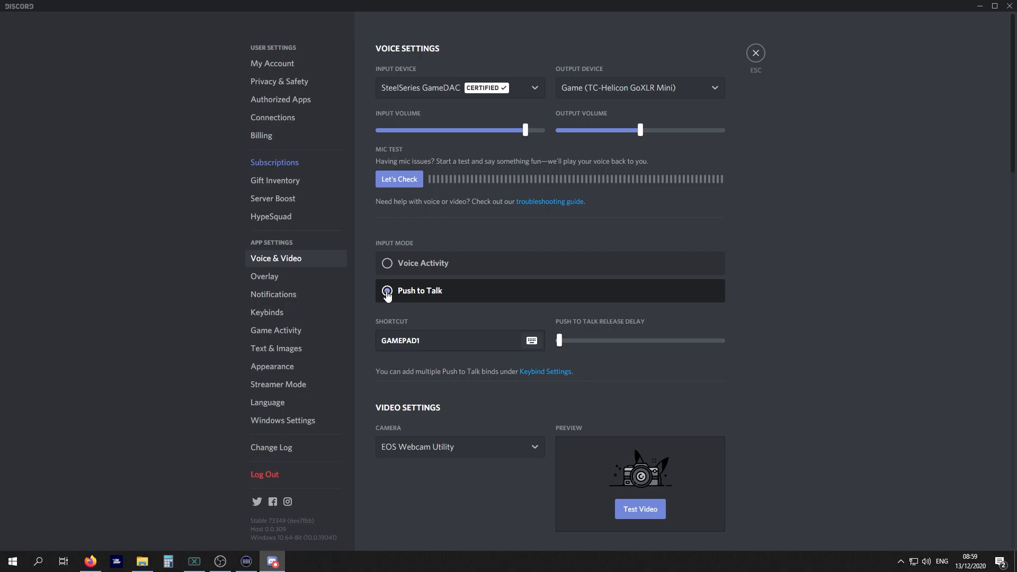
left_click(387, 290)
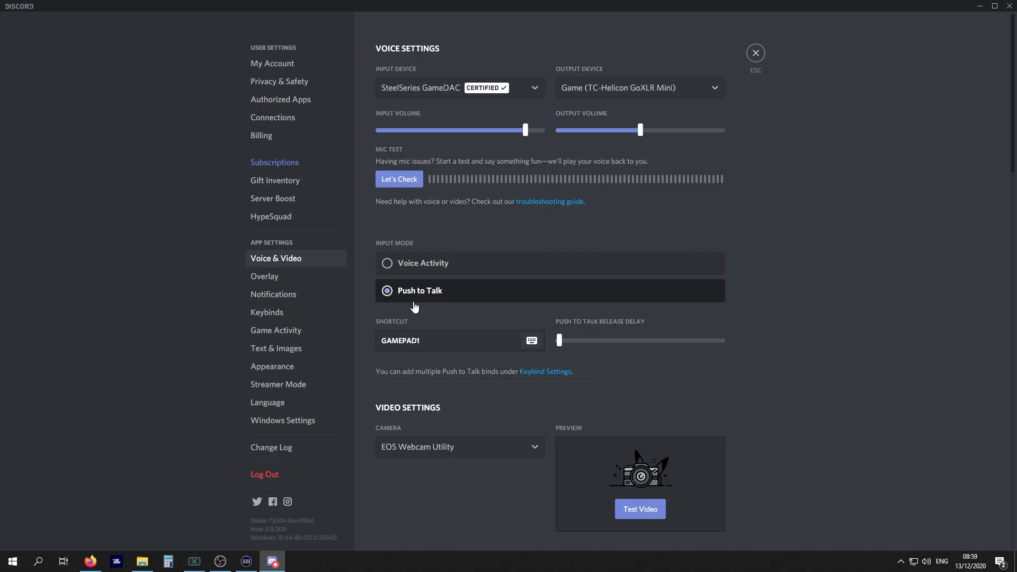
mouse_move(411, 315)
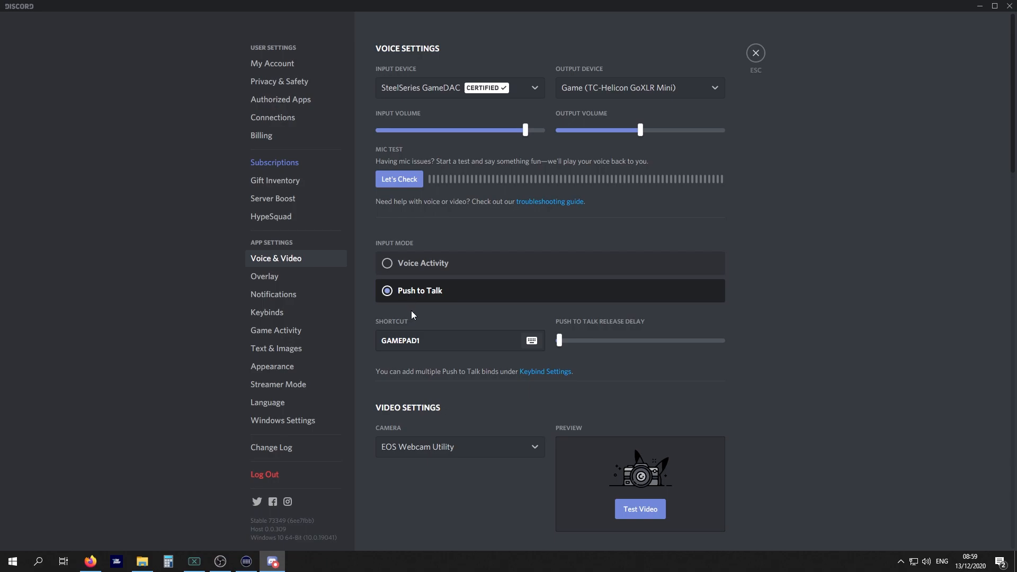
mouse_move(419, 305)
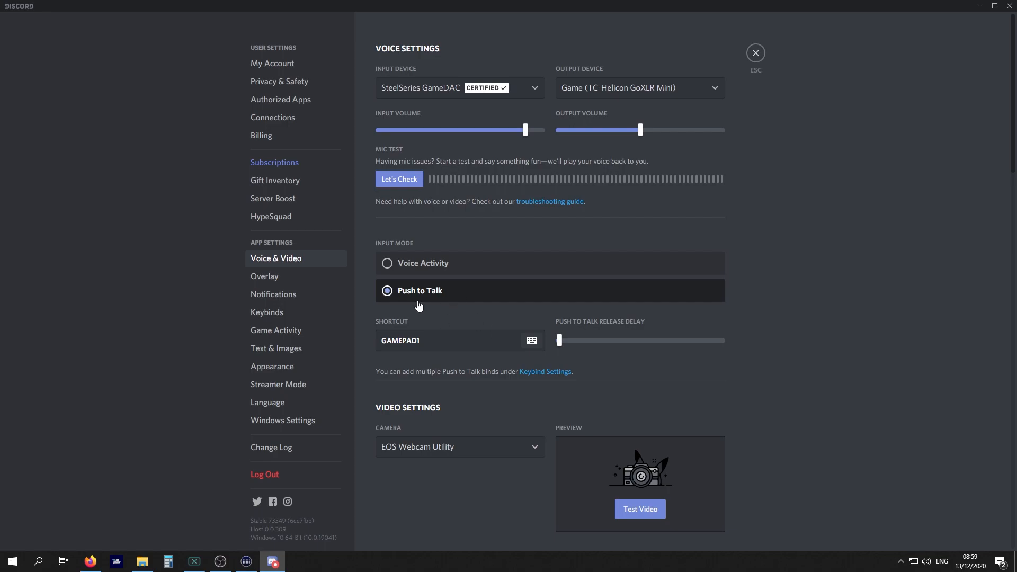
mouse_move(257, 250)
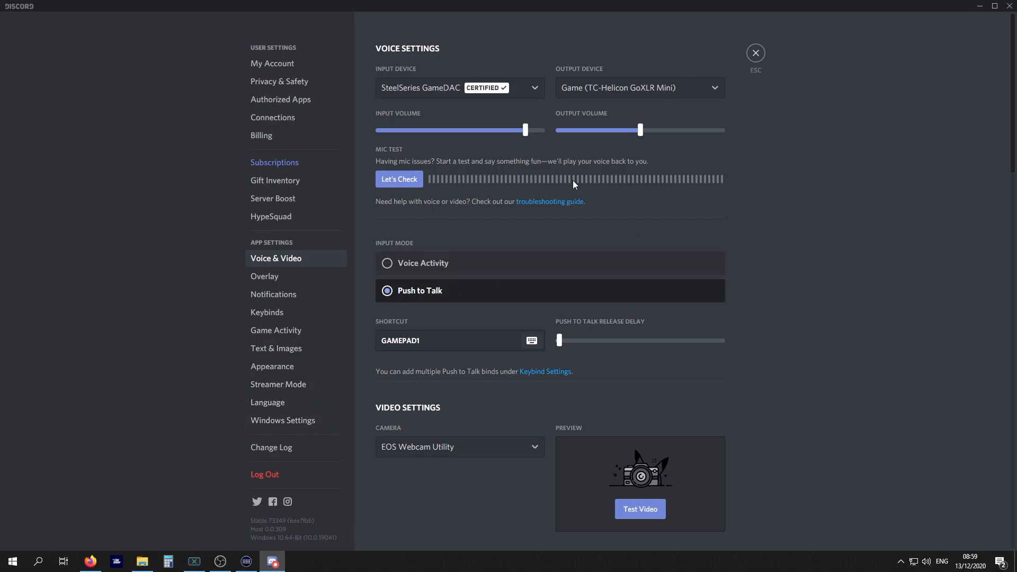
mouse_move(752, 68)
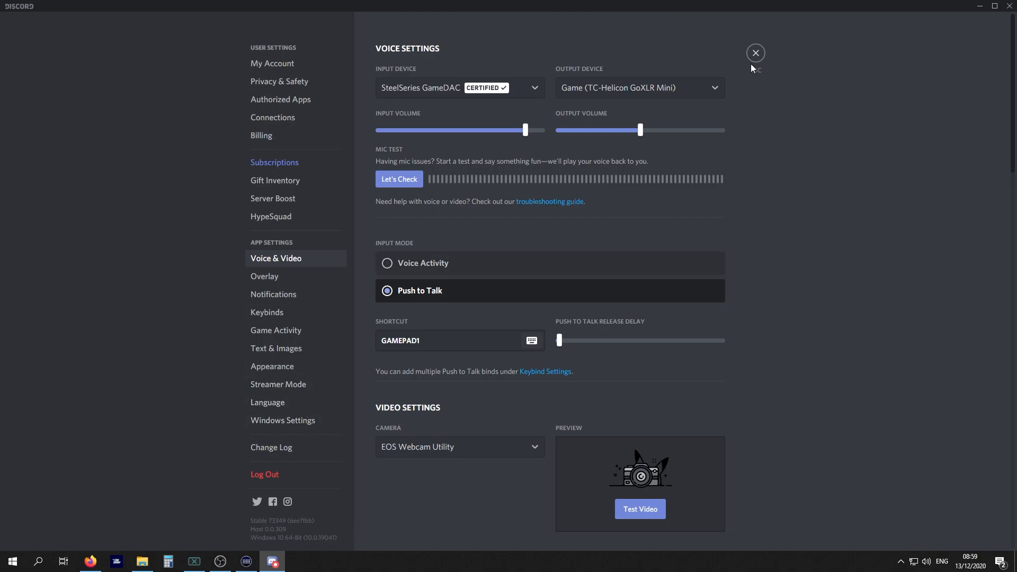
left_click(754, 53)
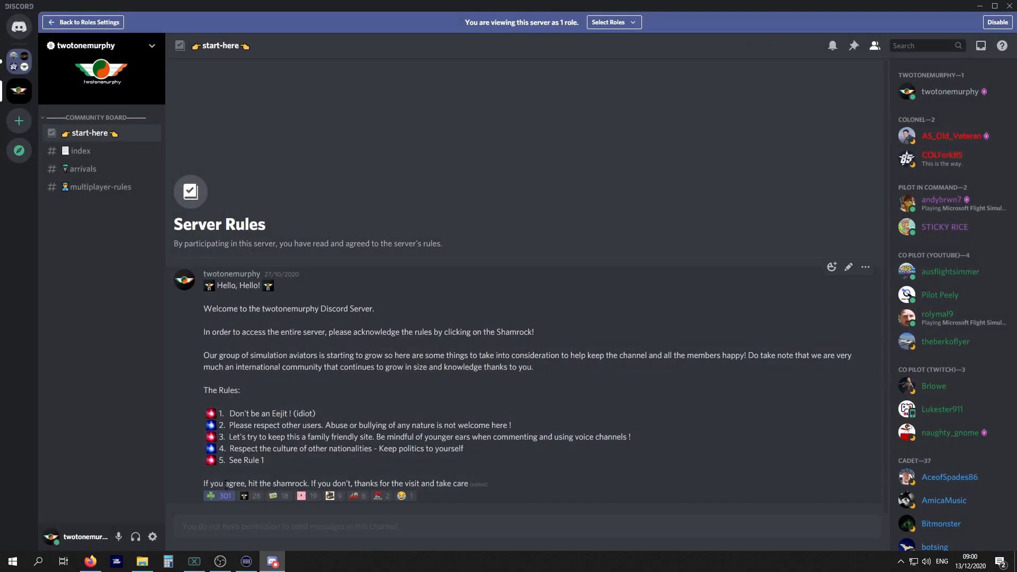
mouse_move(220, 496)
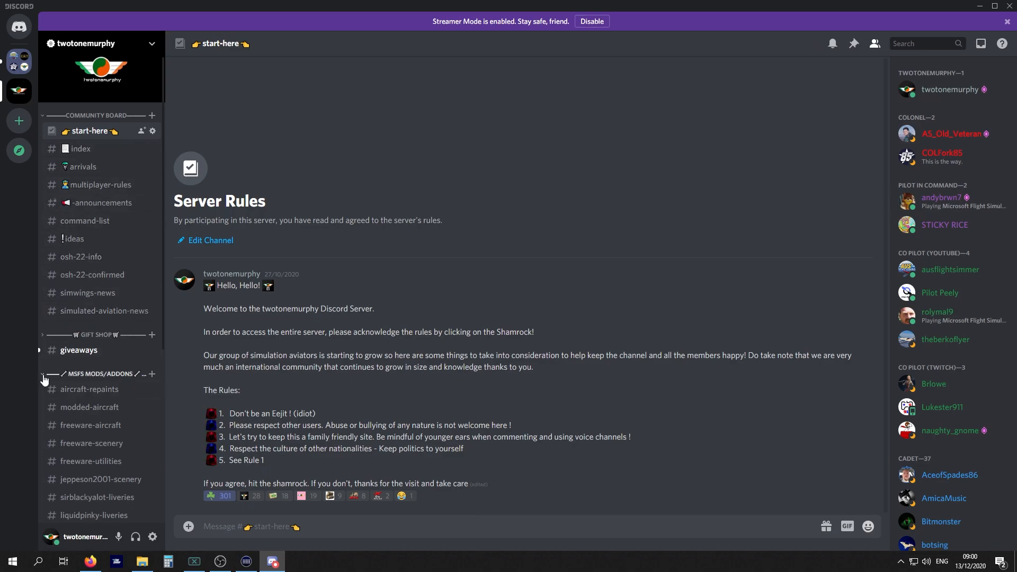
Step: Collapse the MSFS Mods/Addons category and switch to the #index channel
left_click(42, 373)
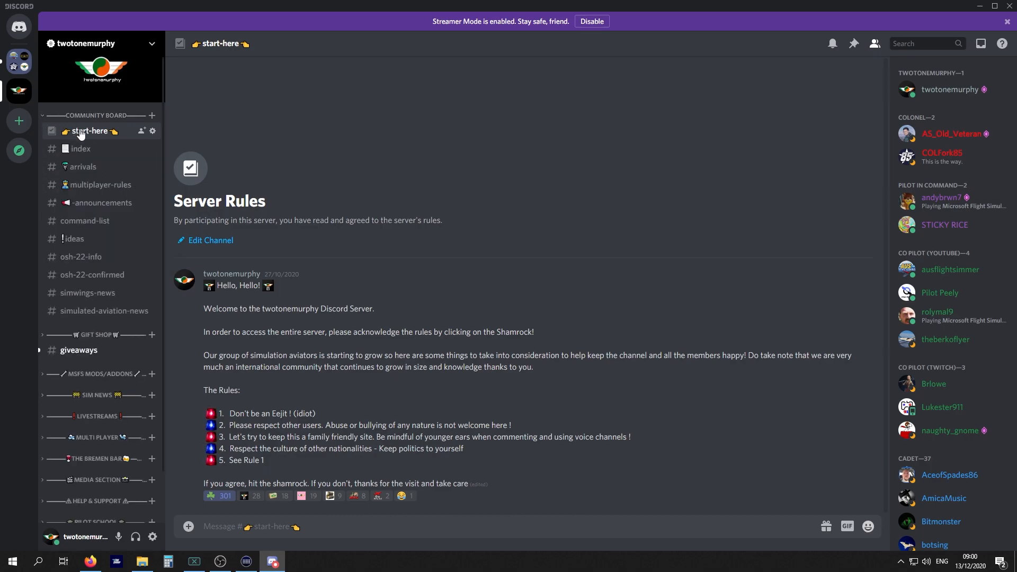
mouse_move(81, 149)
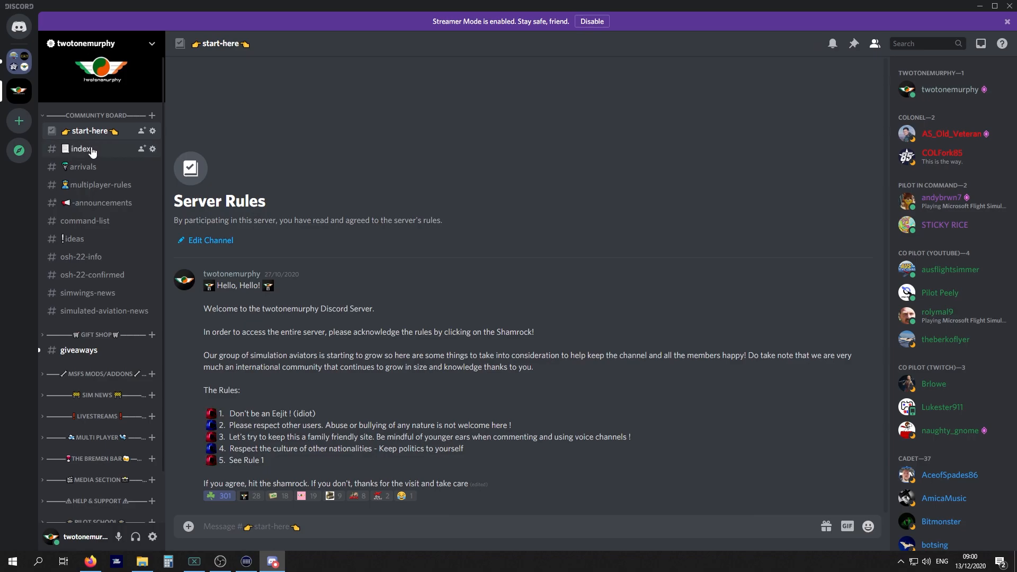
left_click(83, 148)
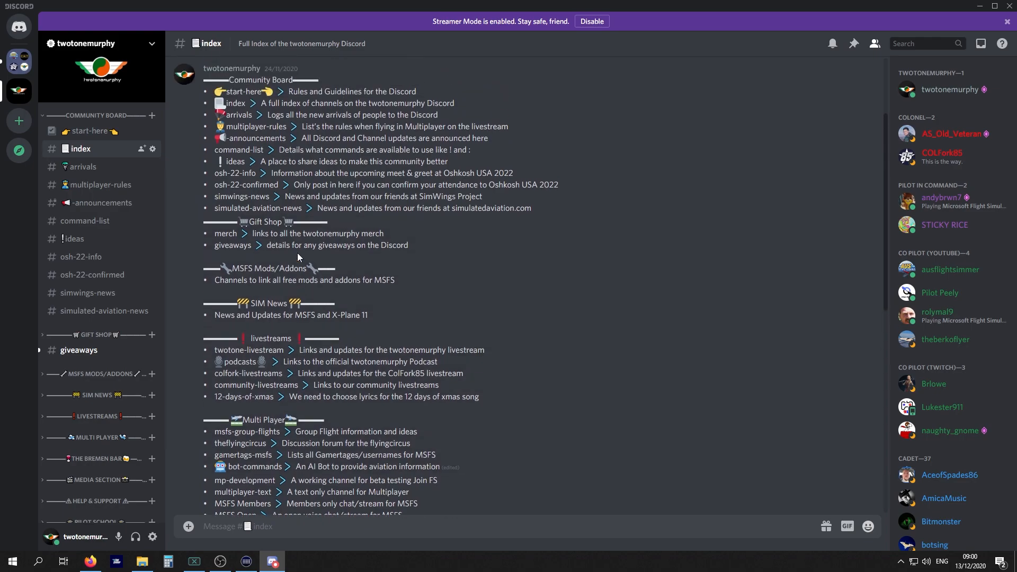
scroll("down", 3)
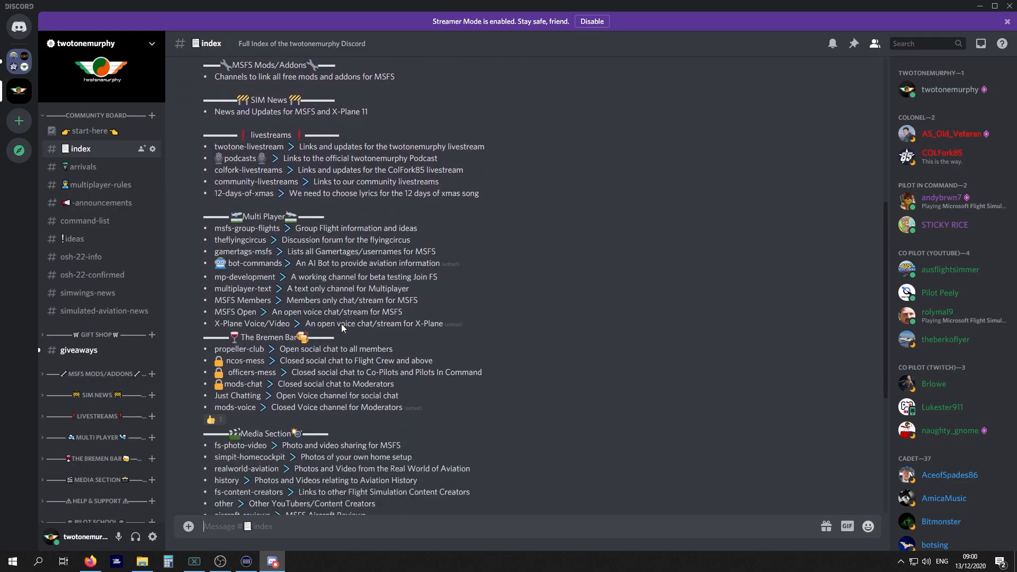
scroll("down", 3)
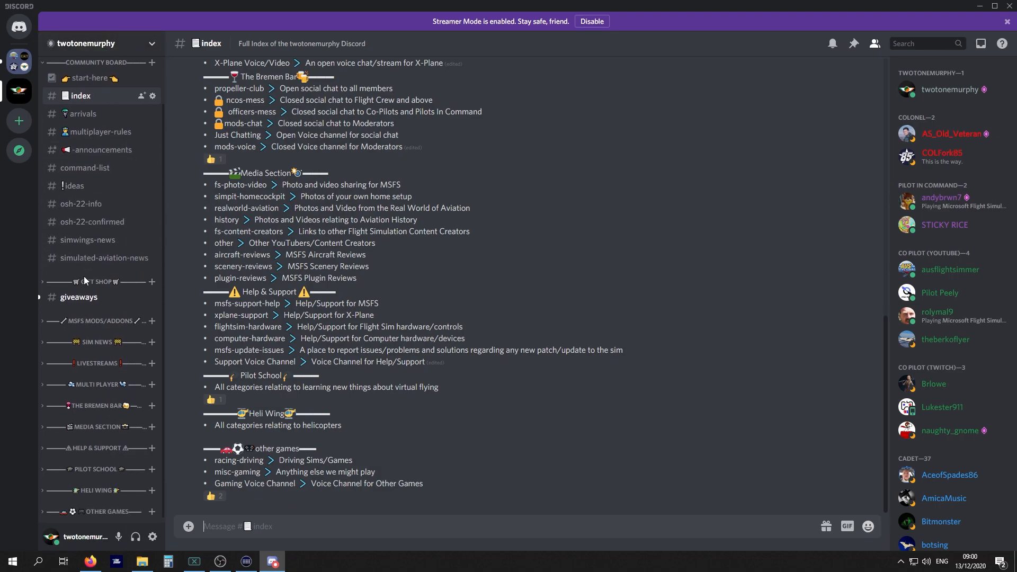
mouse_move(63, 339)
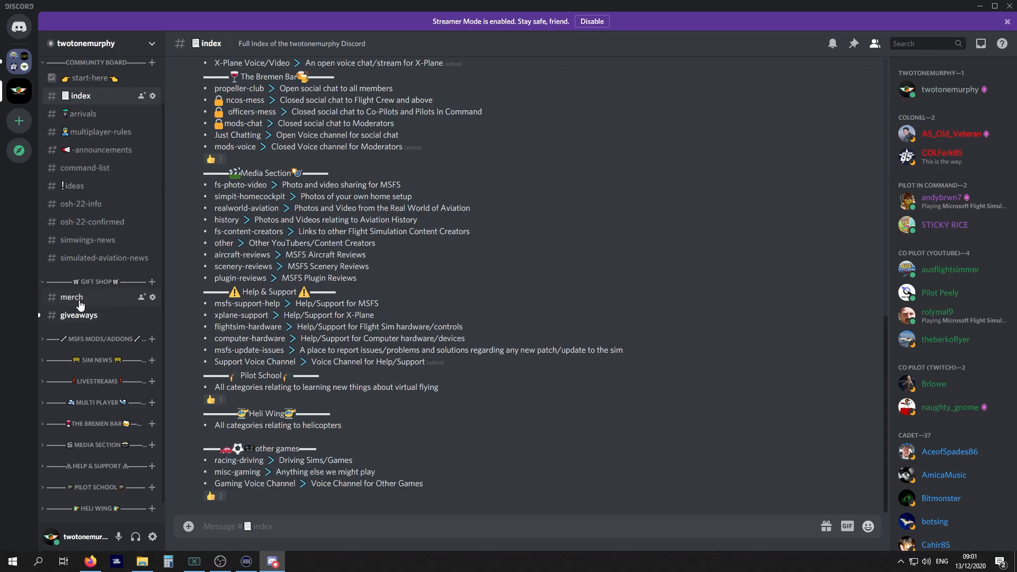
mouse_move(102, 323)
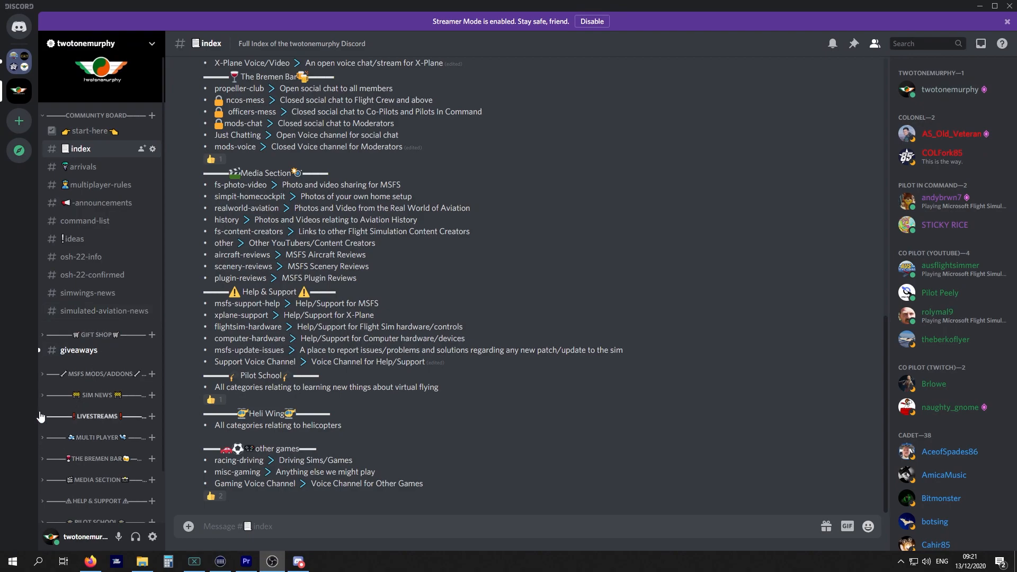
Step: Expand Multi Player, join the MSFS Members voice channel, then move to MSFS Open
left_click(97, 436)
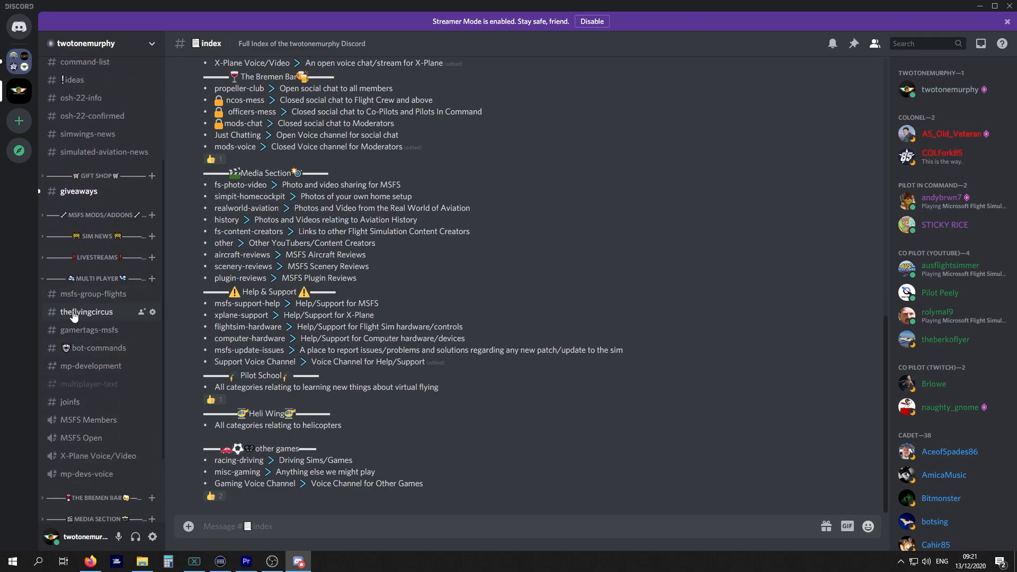
mouse_move(88, 419)
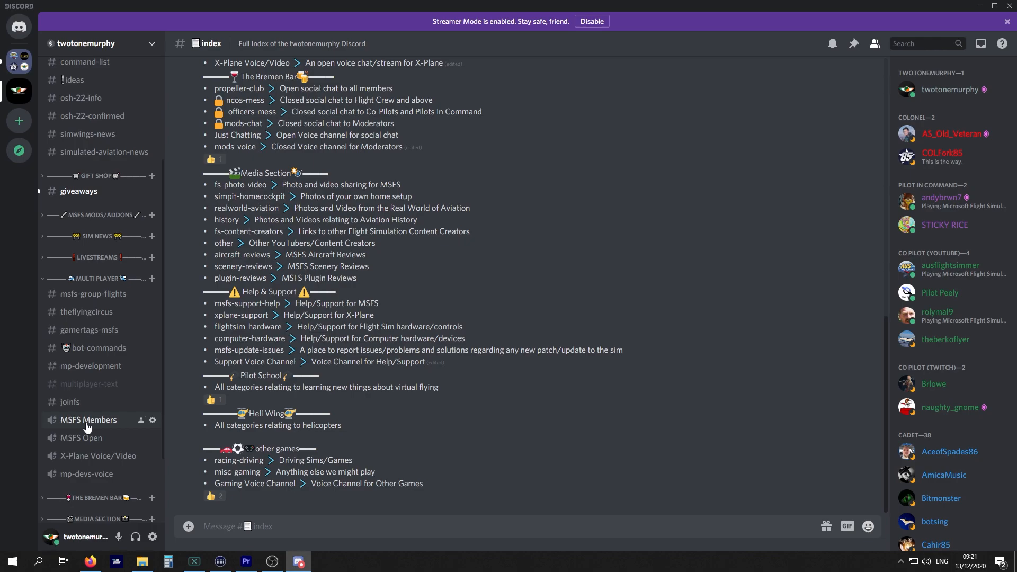
left_click(88, 420)
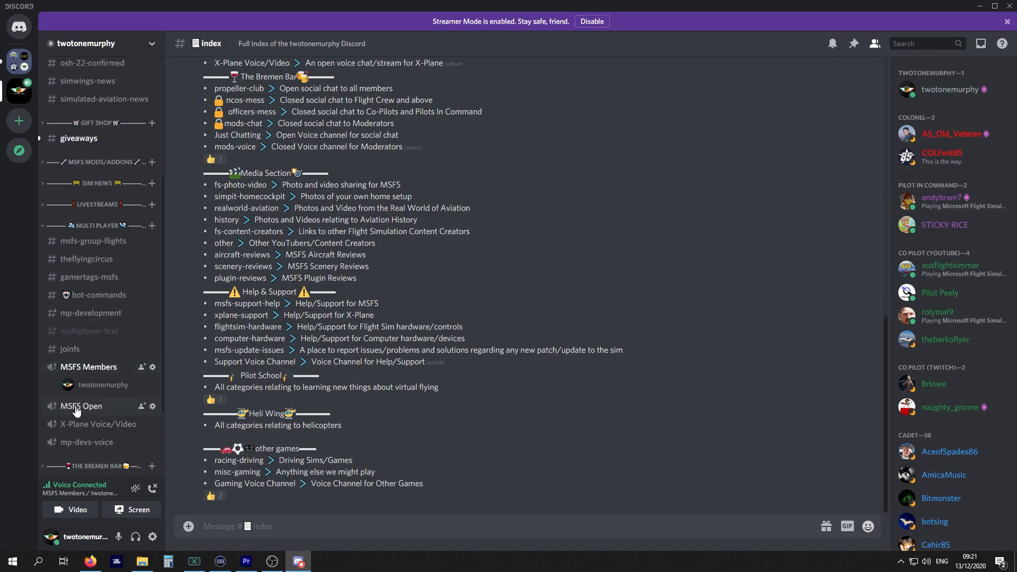
left_click(81, 406)
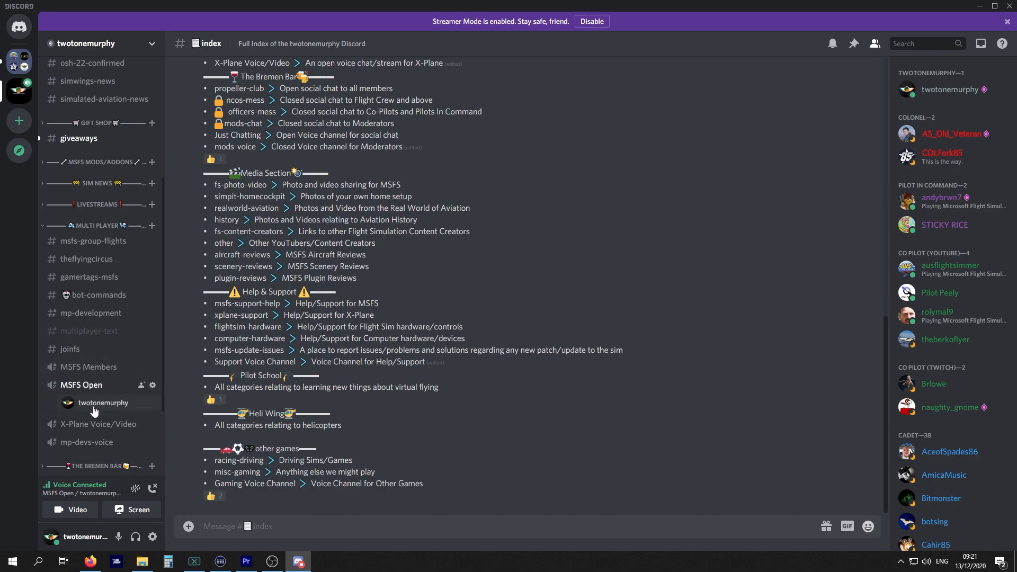
mouse_move(85, 406)
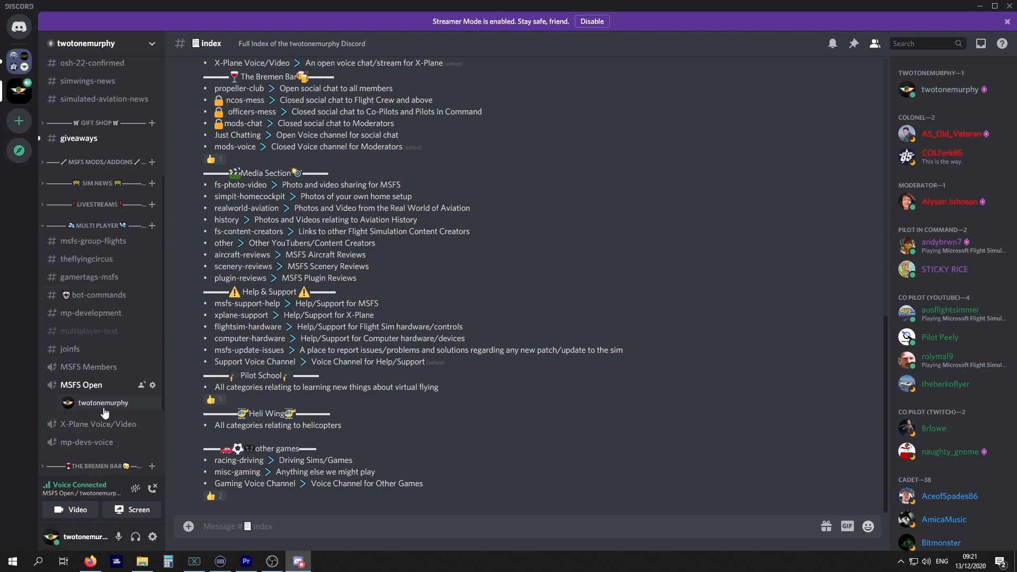
mouse_move(99, 424)
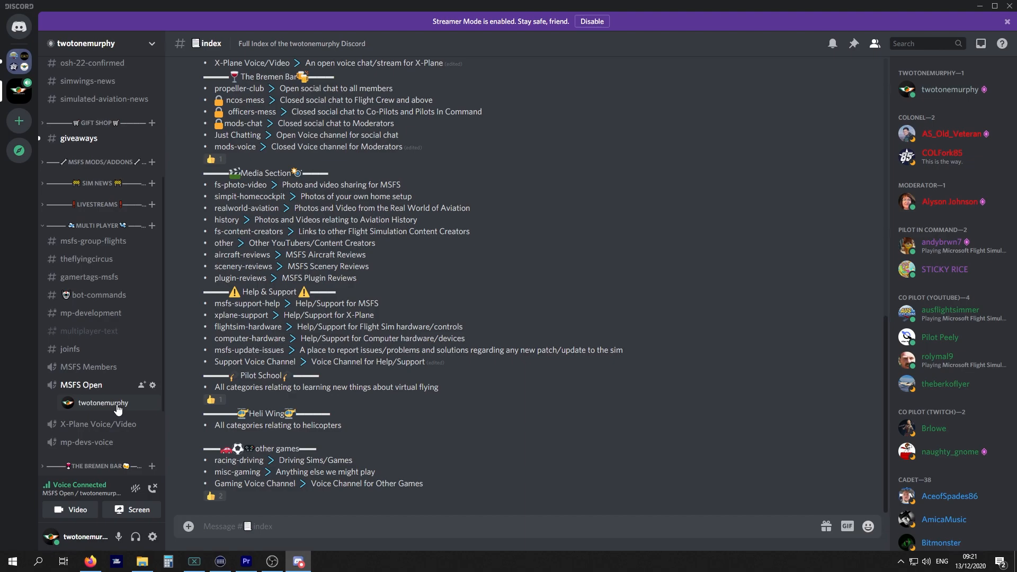
mouse_move(96, 412)
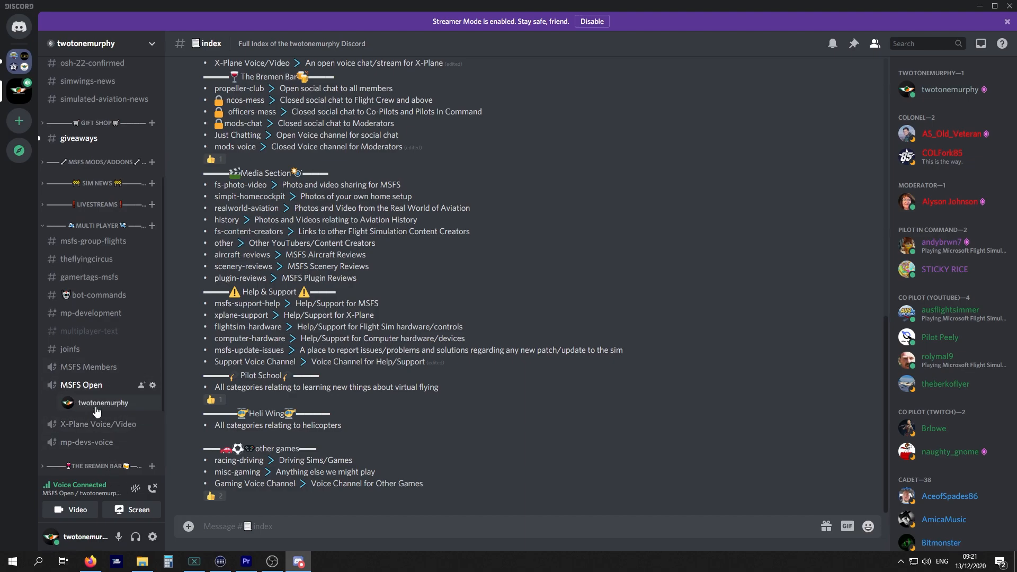
mouse_move(107, 410)
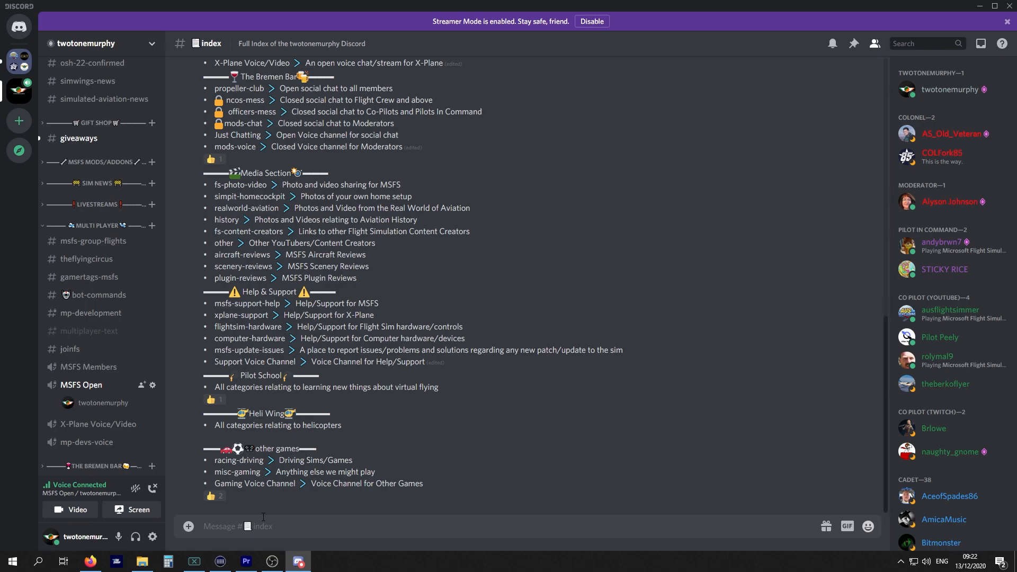
mouse_move(77, 510)
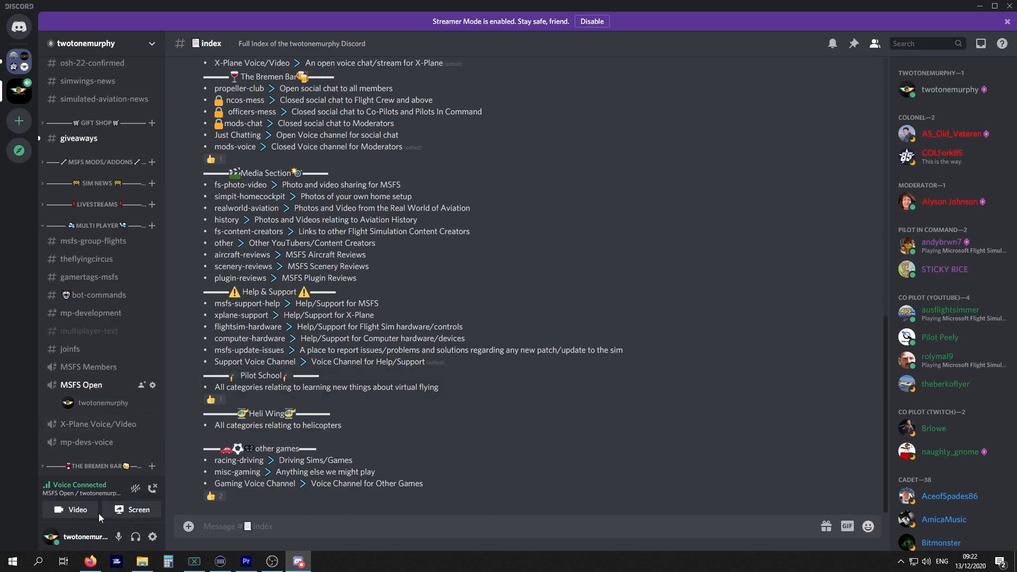
mouse_move(134, 513)
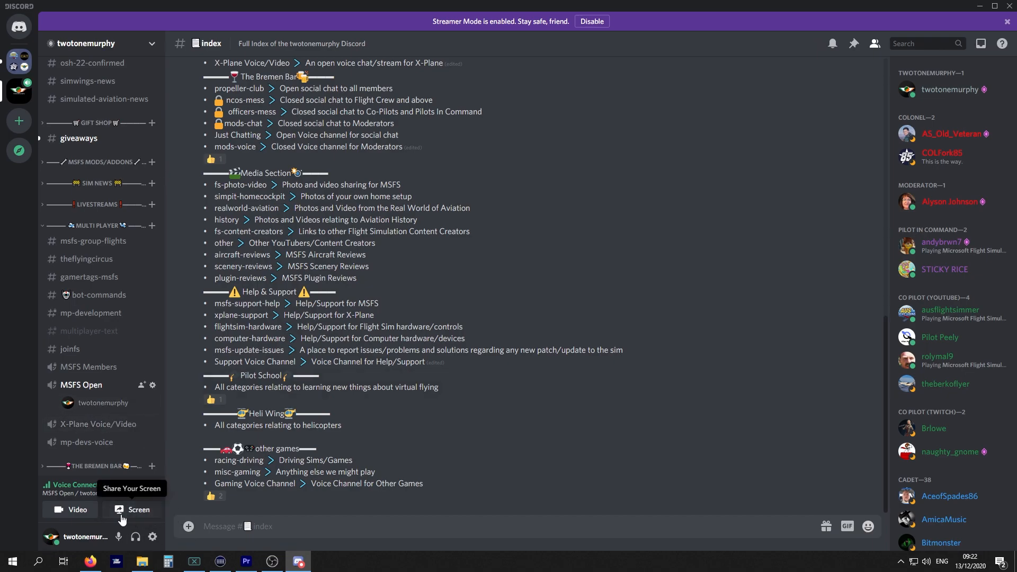
mouse_move(78, 510)
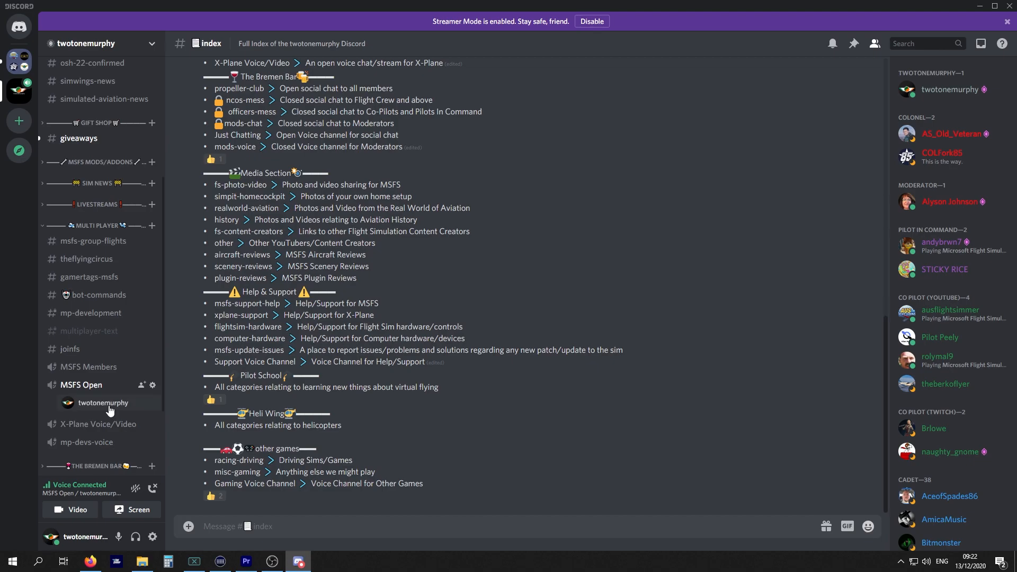
mouse_move(110, 424)
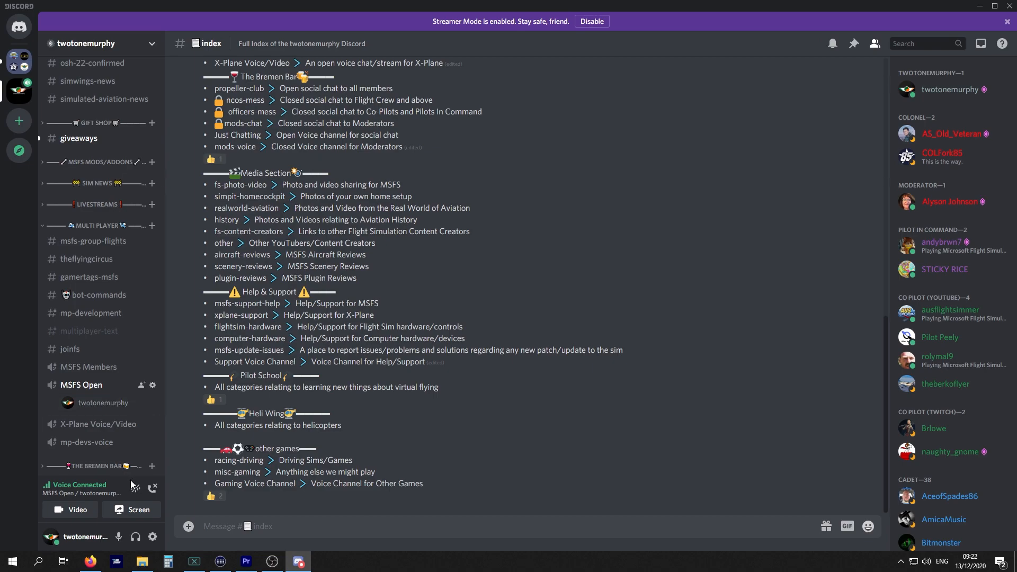
mouse_move(152, 488)
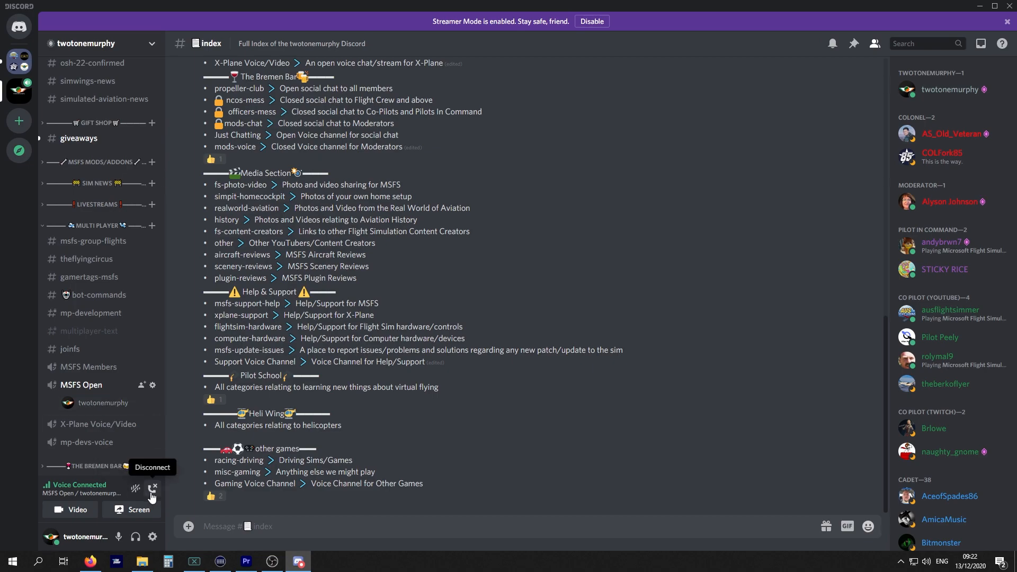
Step: Disconnect from MSFS Open and rate the call to dismiss the feedback prompt
left_click(153, 489)
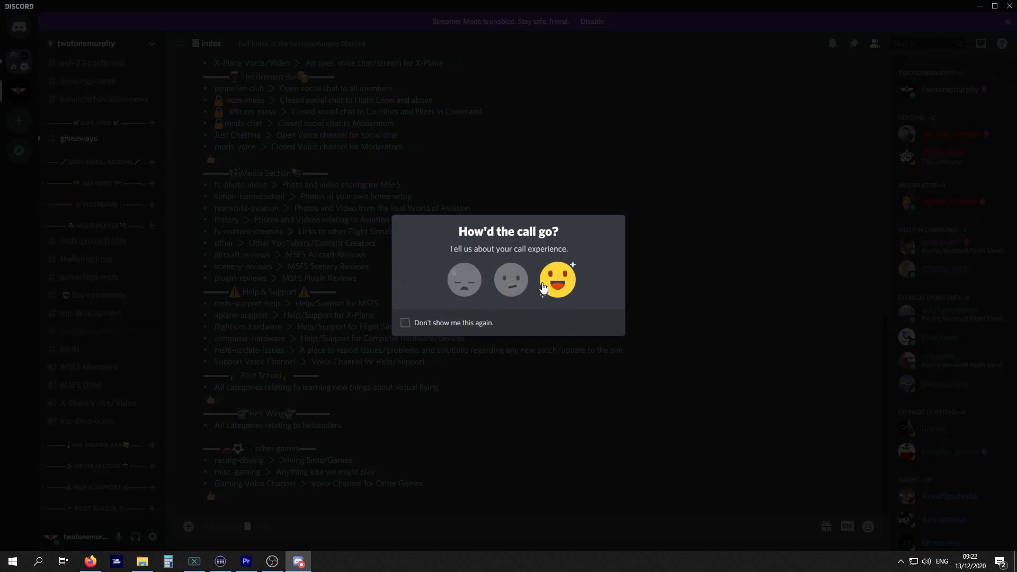
left_click(556, 279)
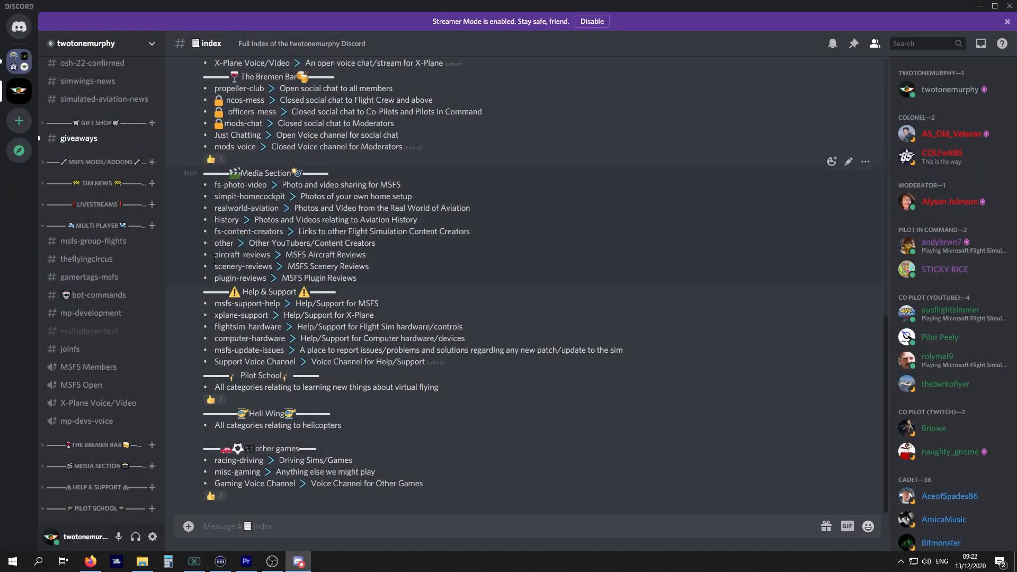
mouse_move(86, 259)
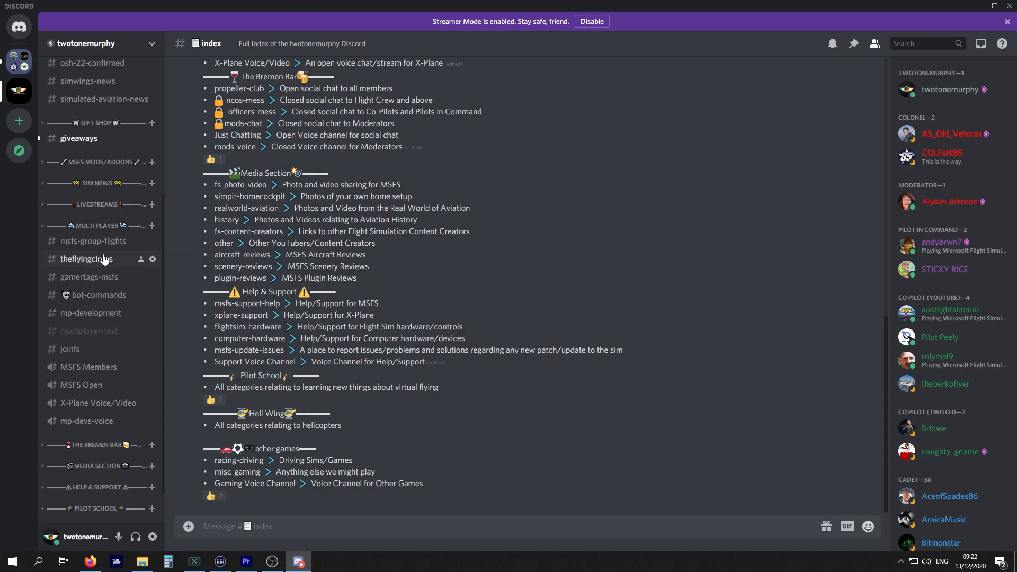
mouse_move(168, 536)
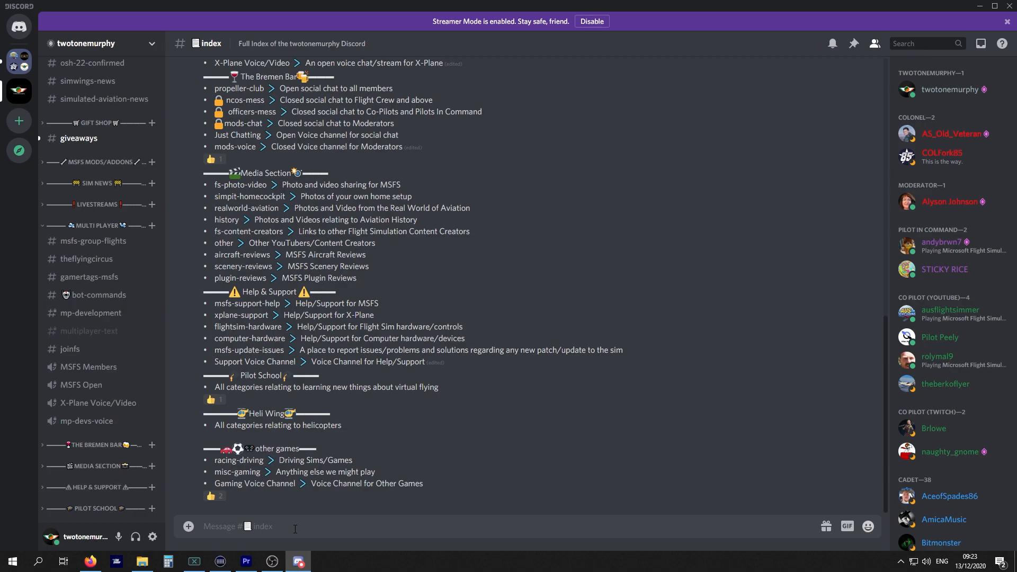
type("hjrytrtf")
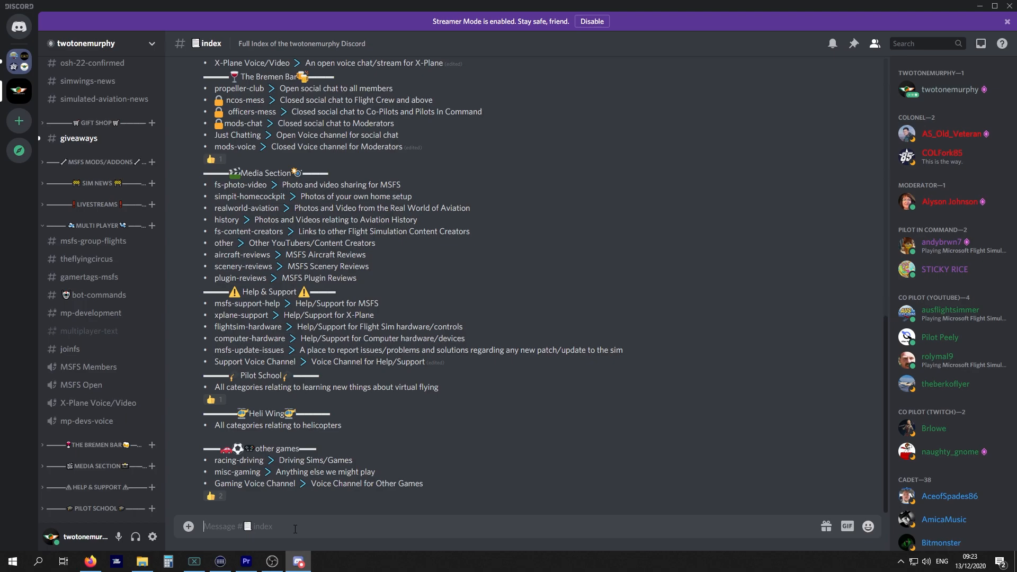
type("@")
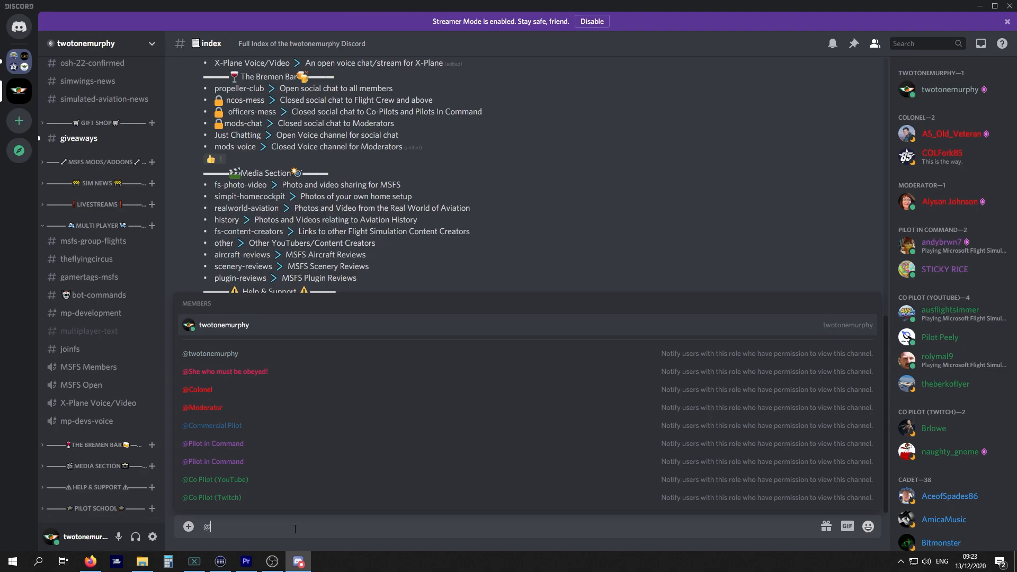
type("colf")
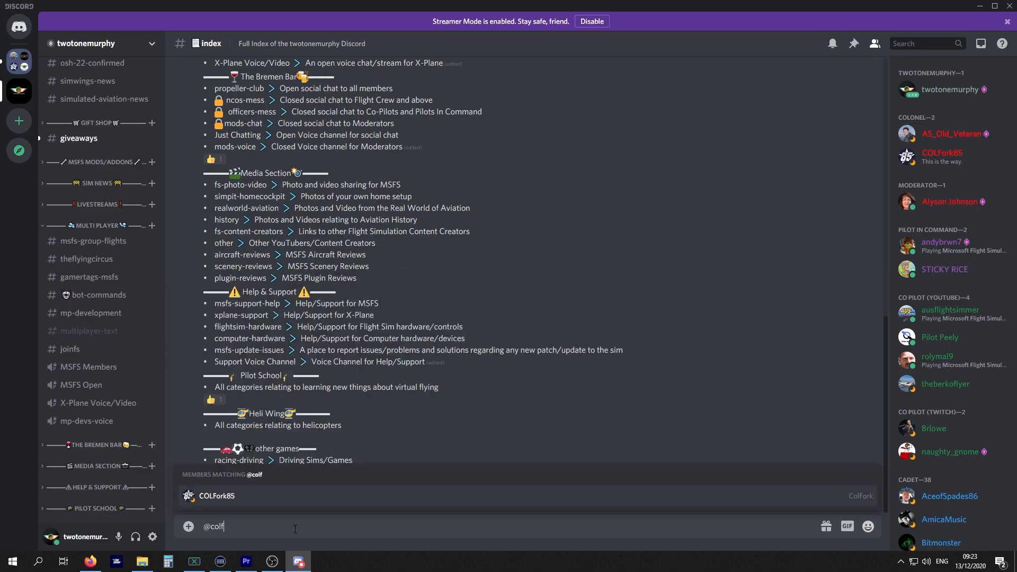
type("ork")
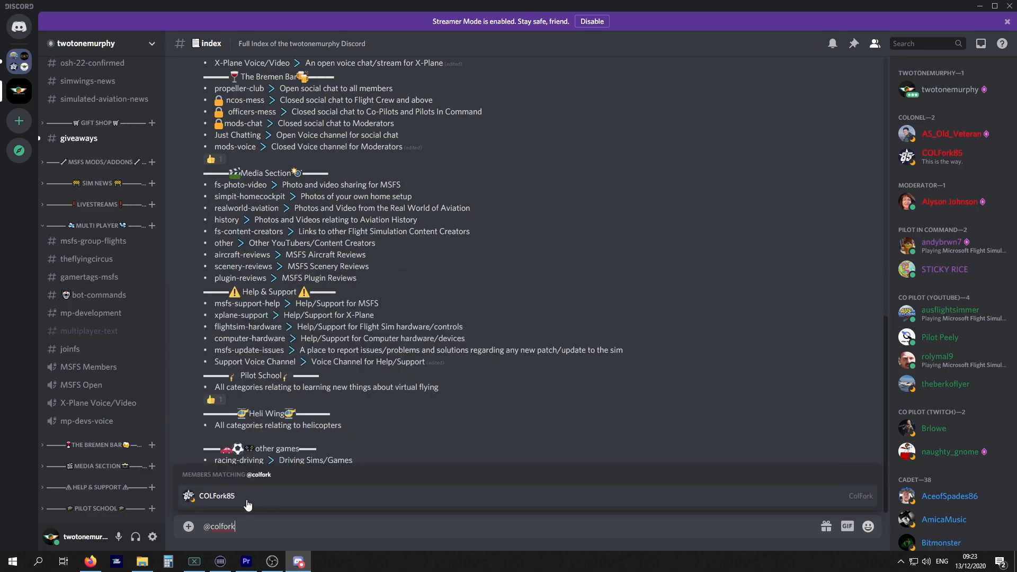
left_click(216, 496)
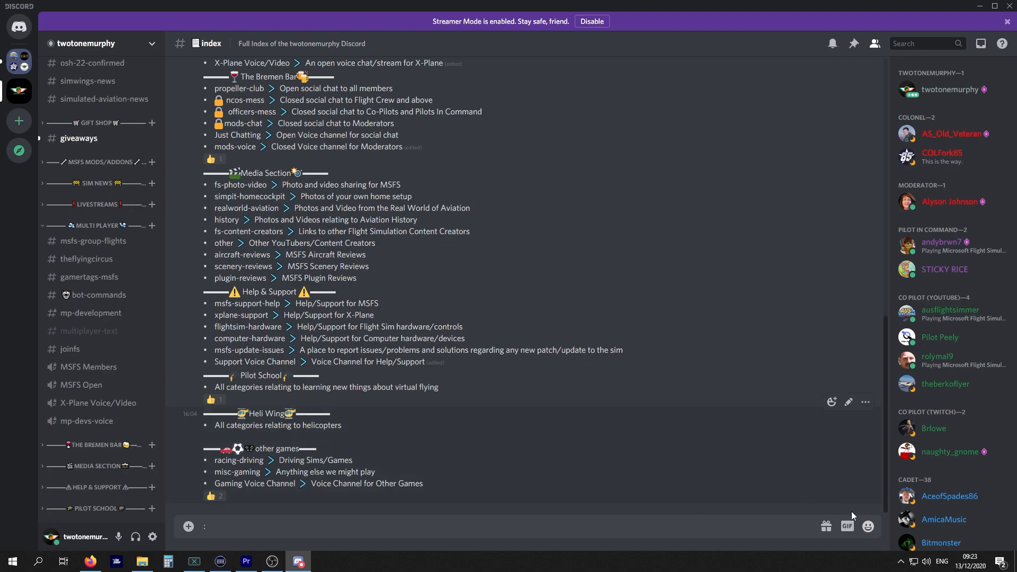
left_click(867, 526)
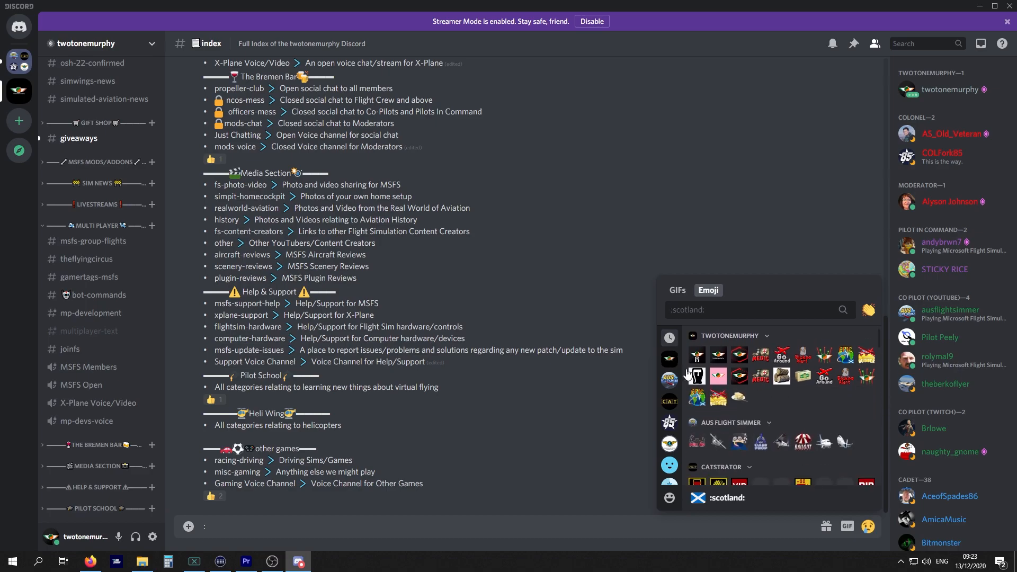
type("Cessna")
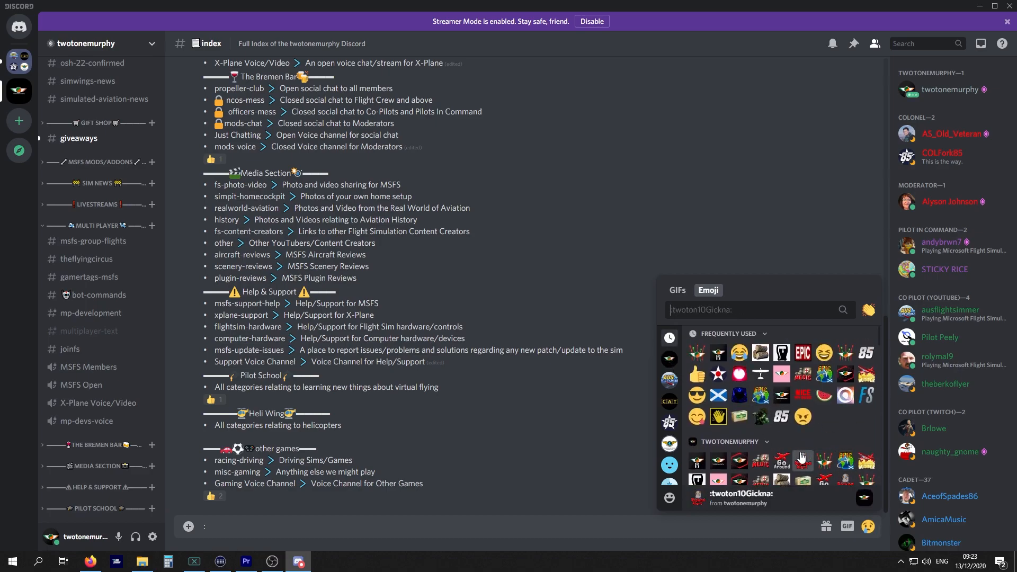
left_click(868, 527)
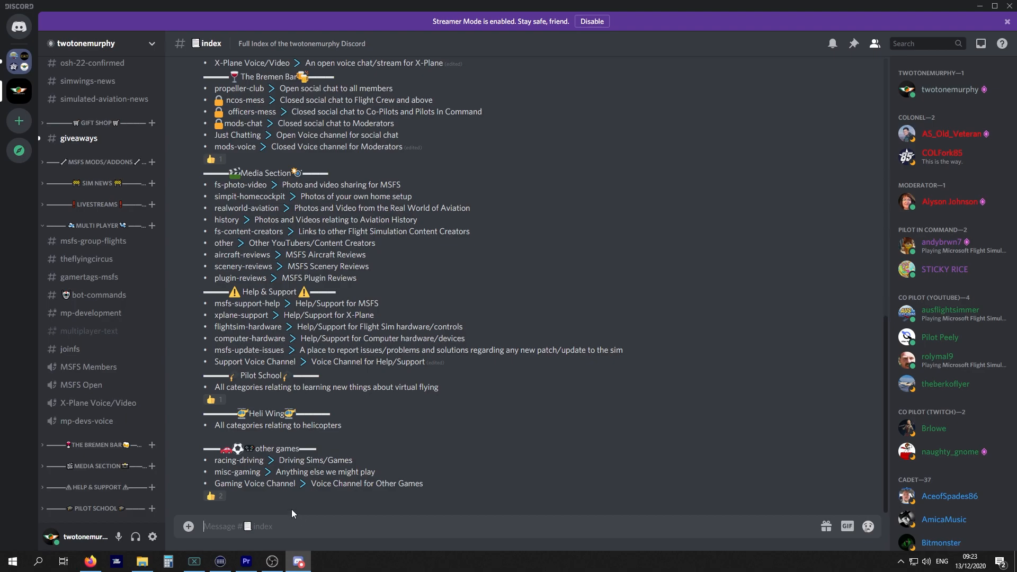
mouse_move(233, 423)
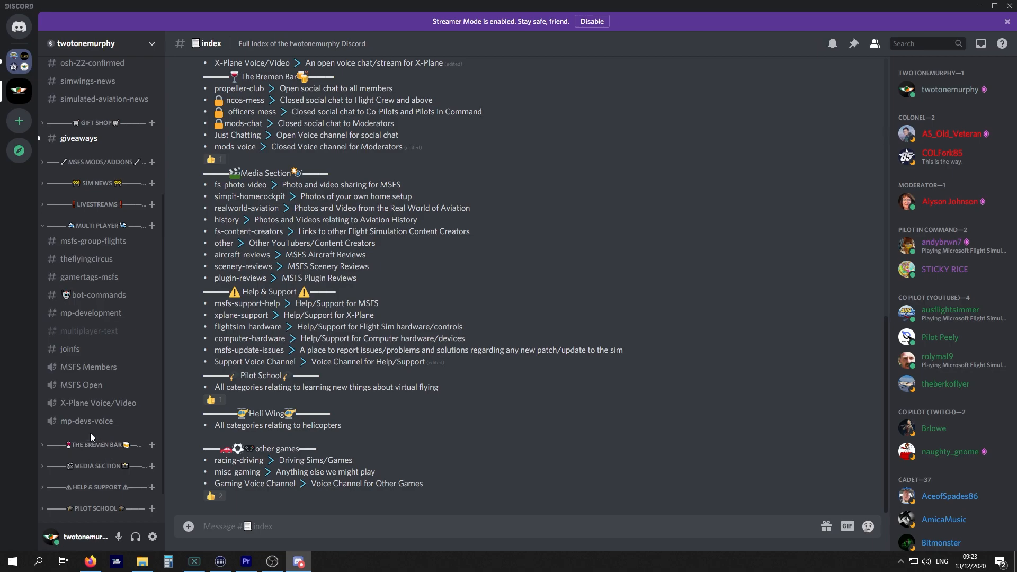
left_click(96, 445)
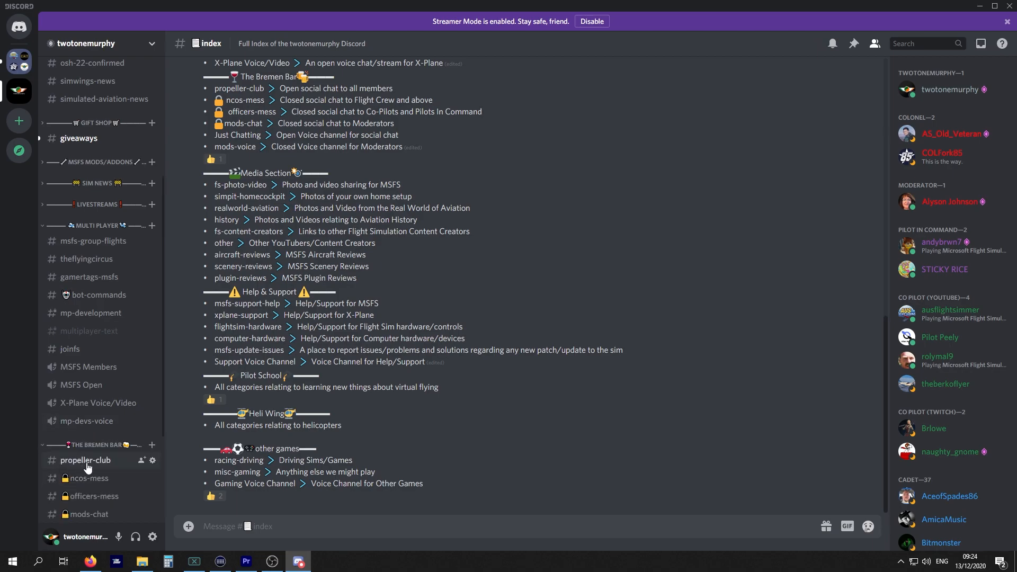
scroll("down", 3)
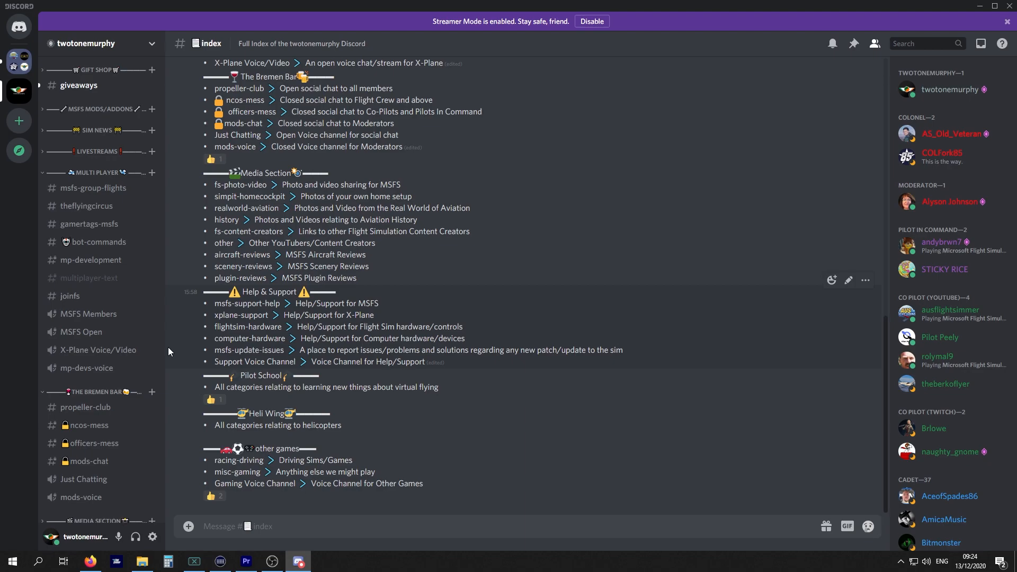
mouse_move(140, 369)
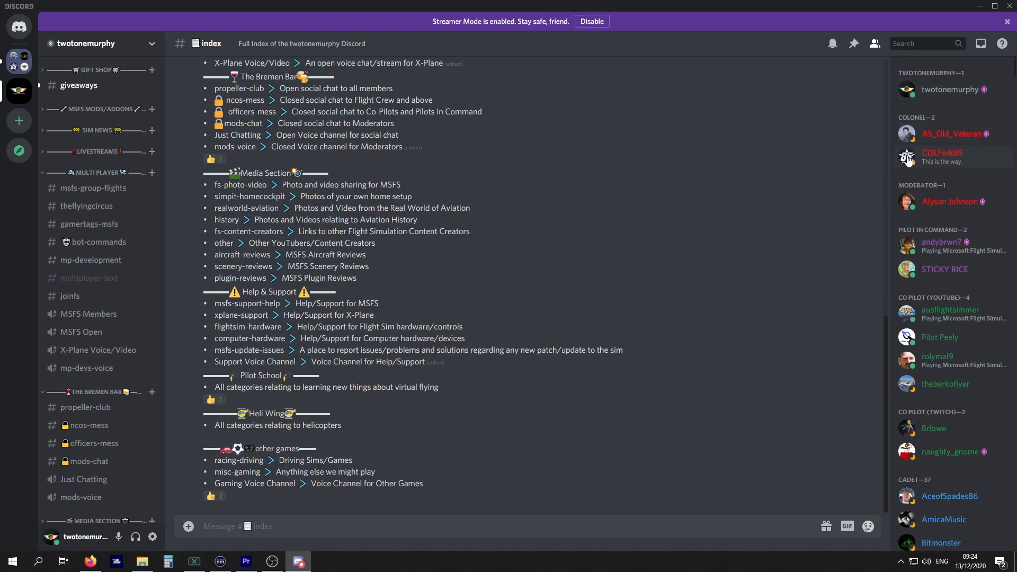
left_click(941, 156)
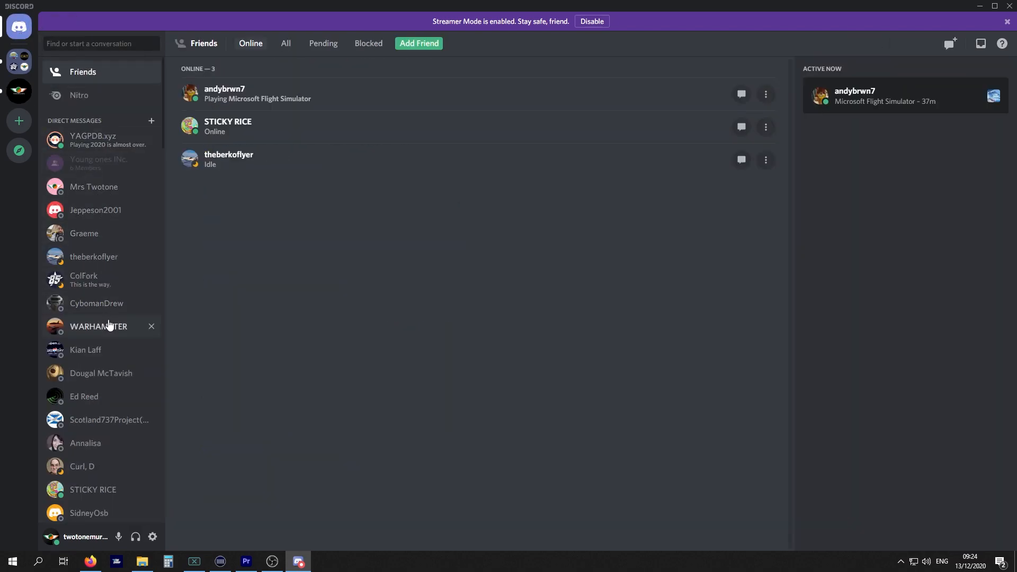
mouse_move(82, 163)
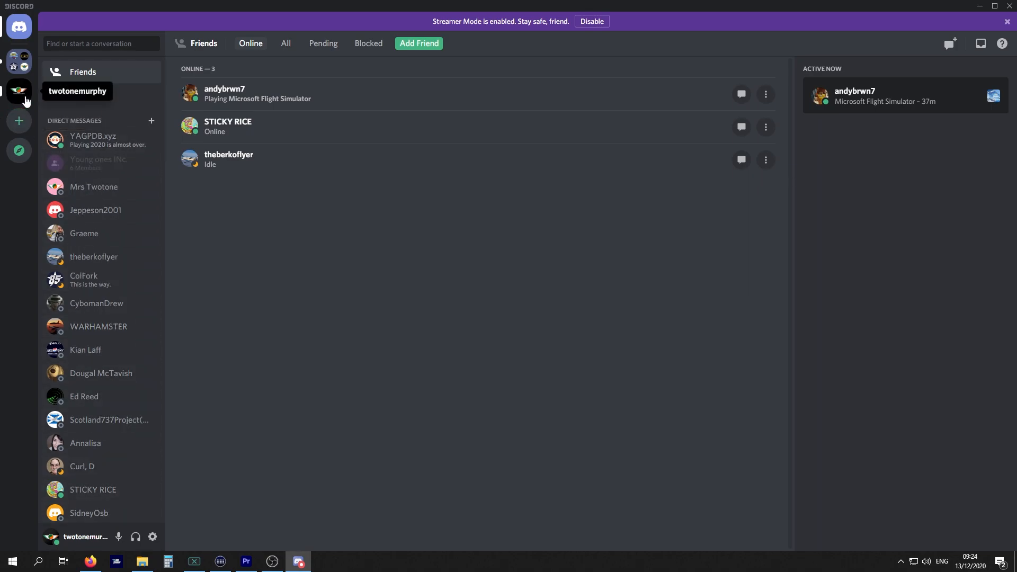
mouse_move(31, 123)
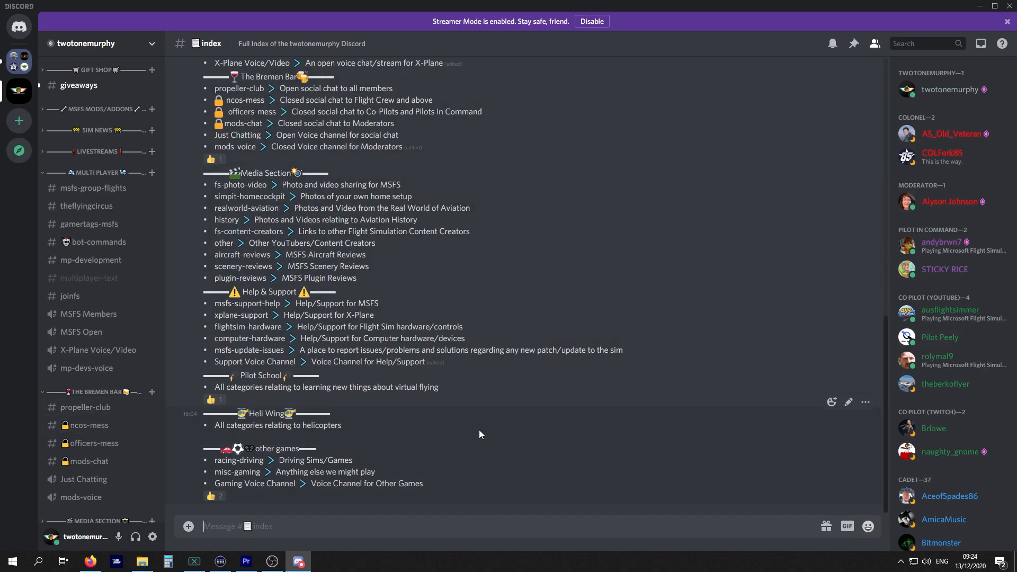
mouse_move(159, 377)
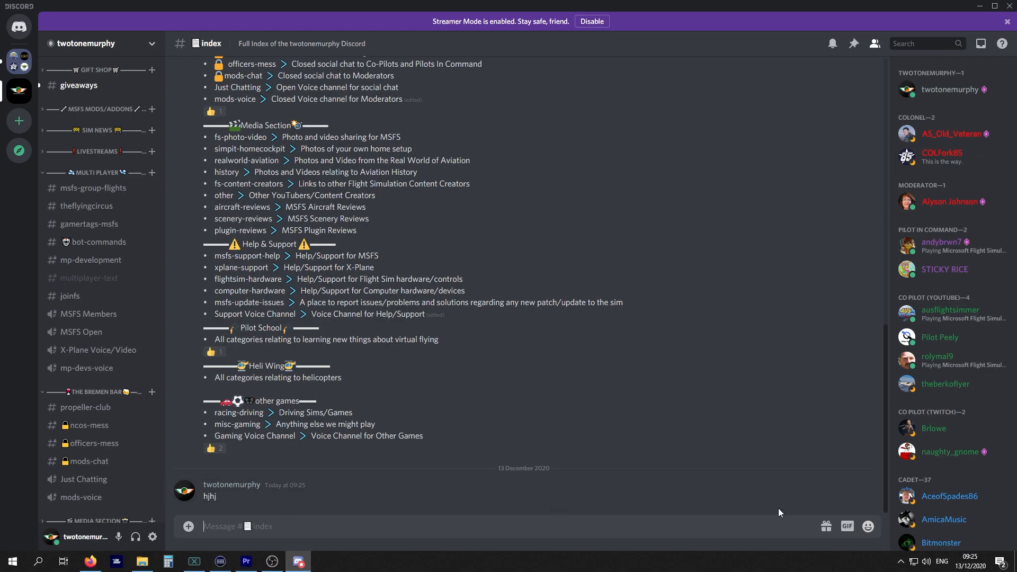
mouse_move(847, 483)
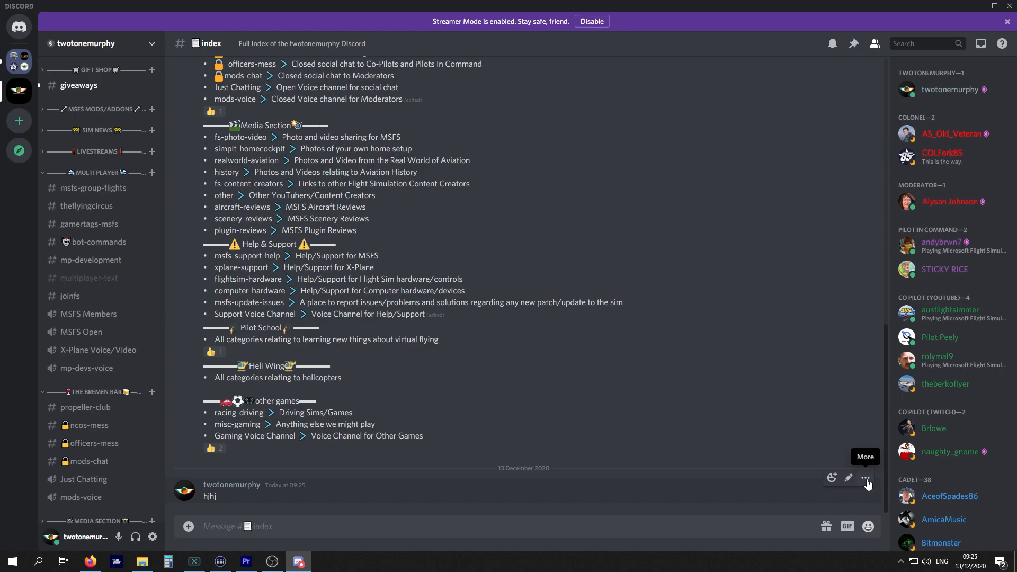
left_click(866, 478)
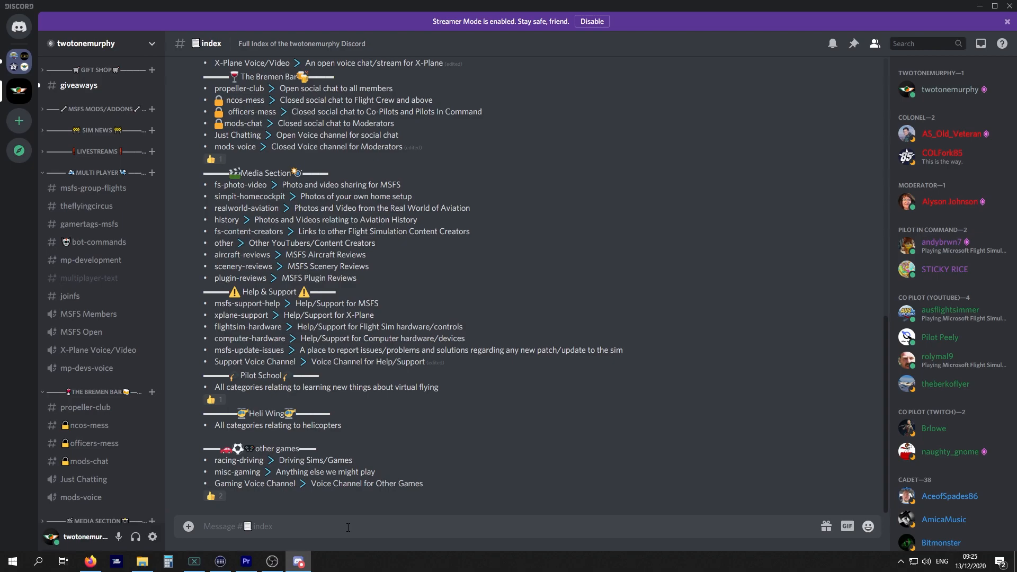
mouse_move(74, 177)
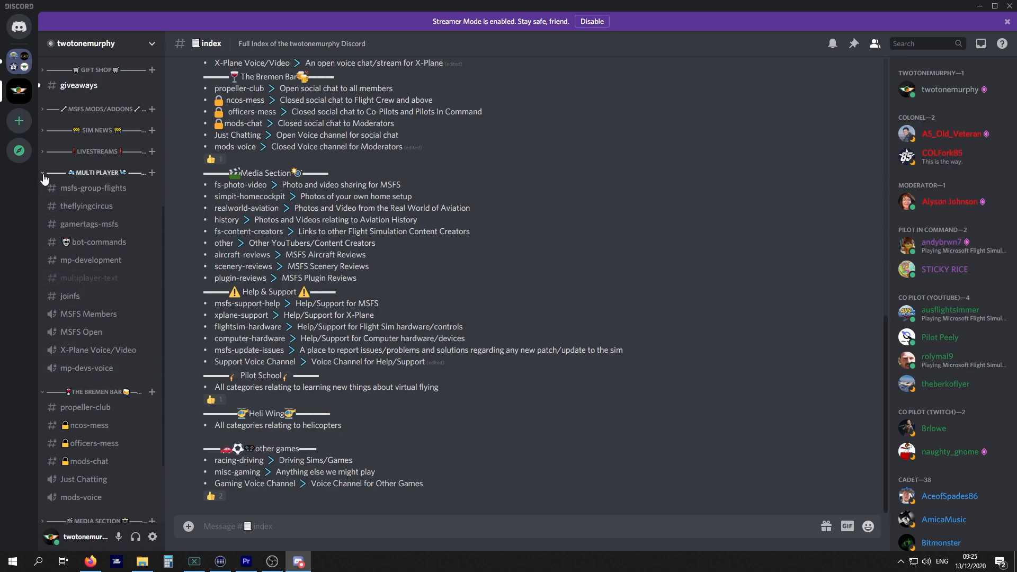
mouse_move(70, 296)
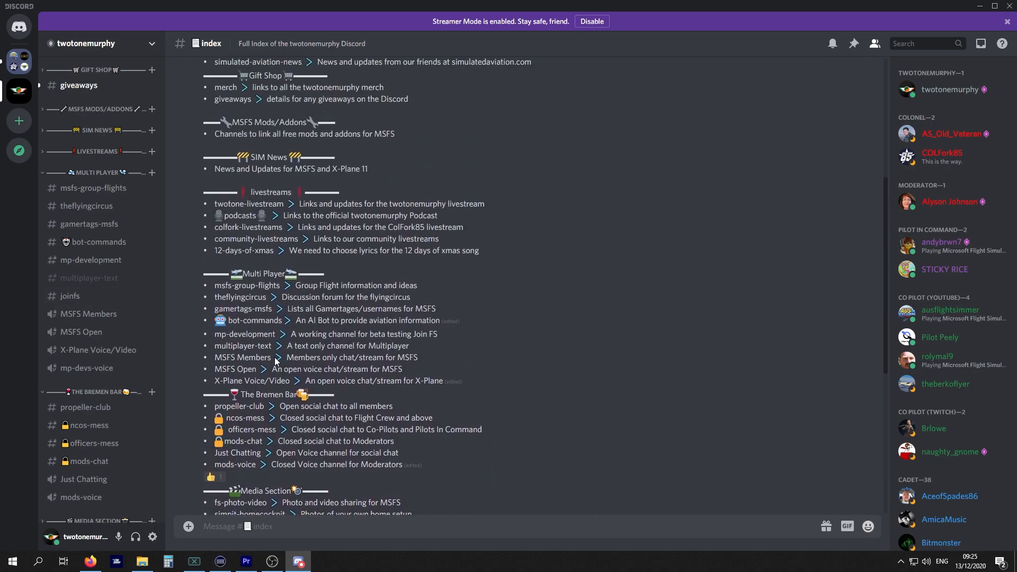
scroll("down", 3)
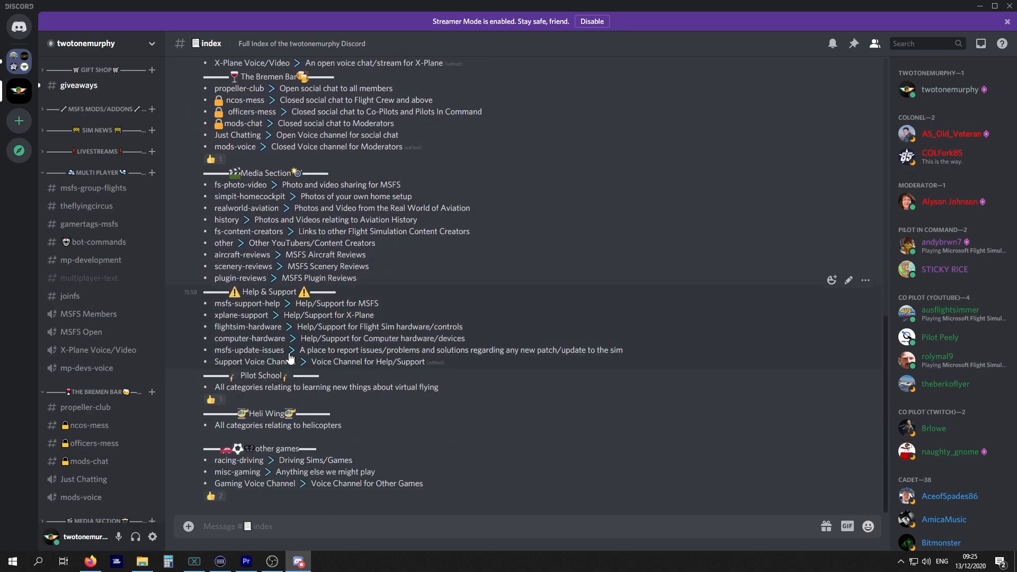